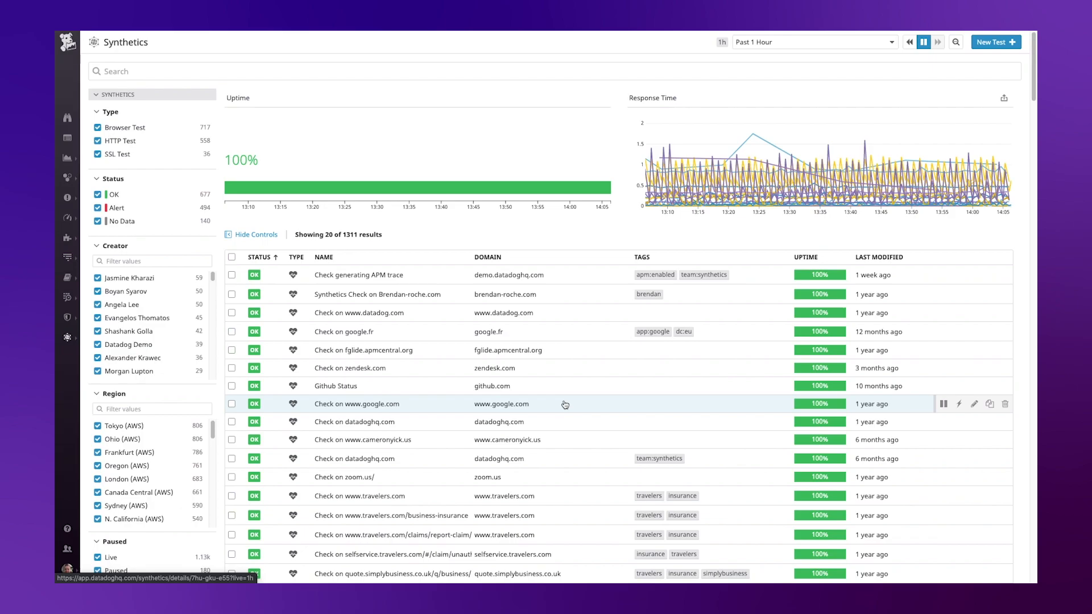
mouse_move(791, 286)
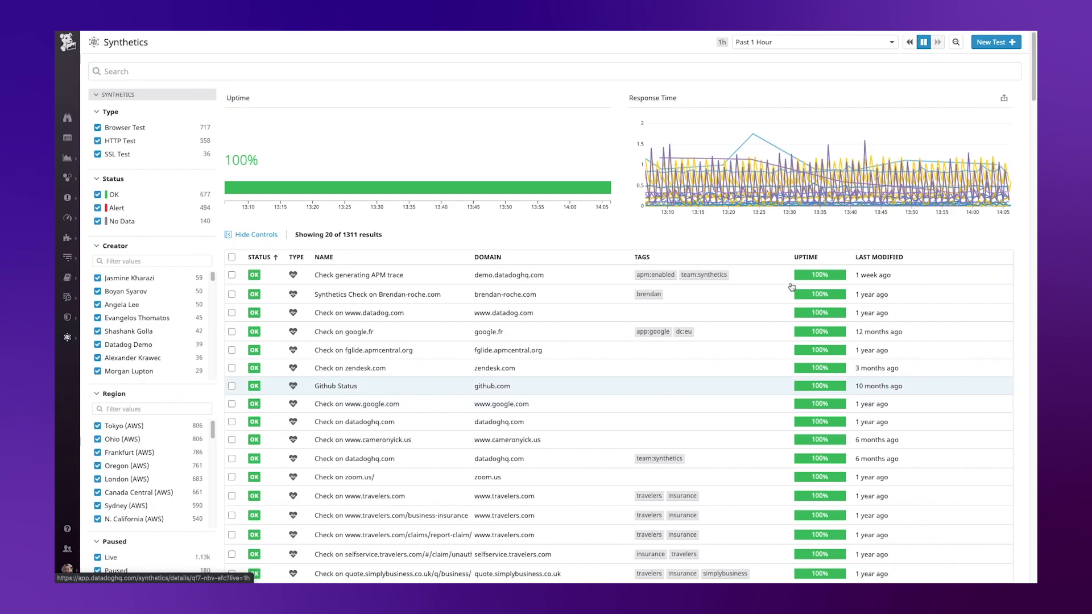
Start a new synthetic test from the Synthetics list page
left_click(993, 42)
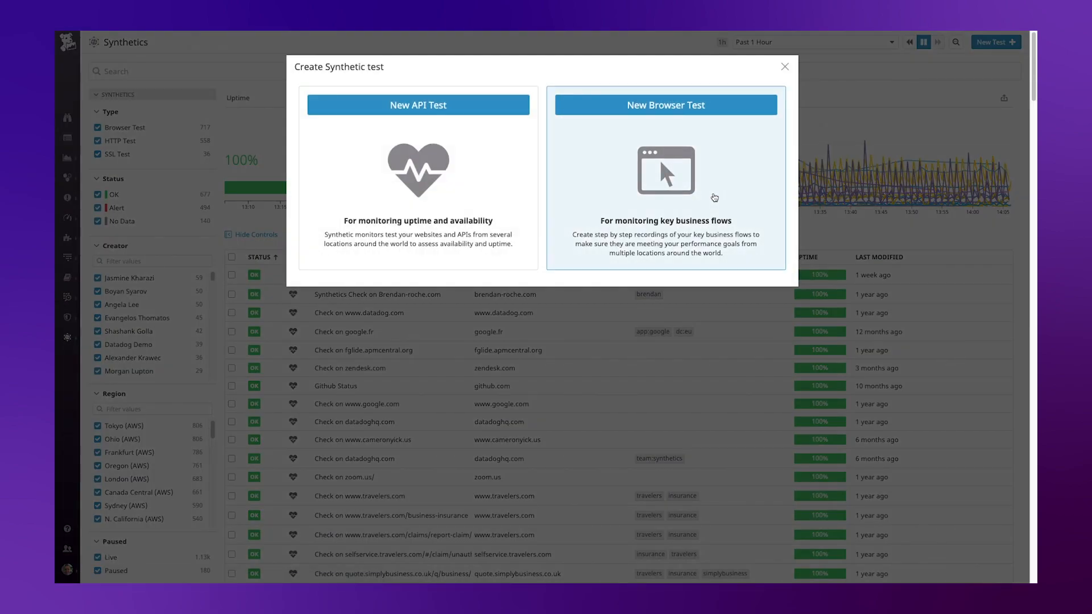
left_click(664, 105)
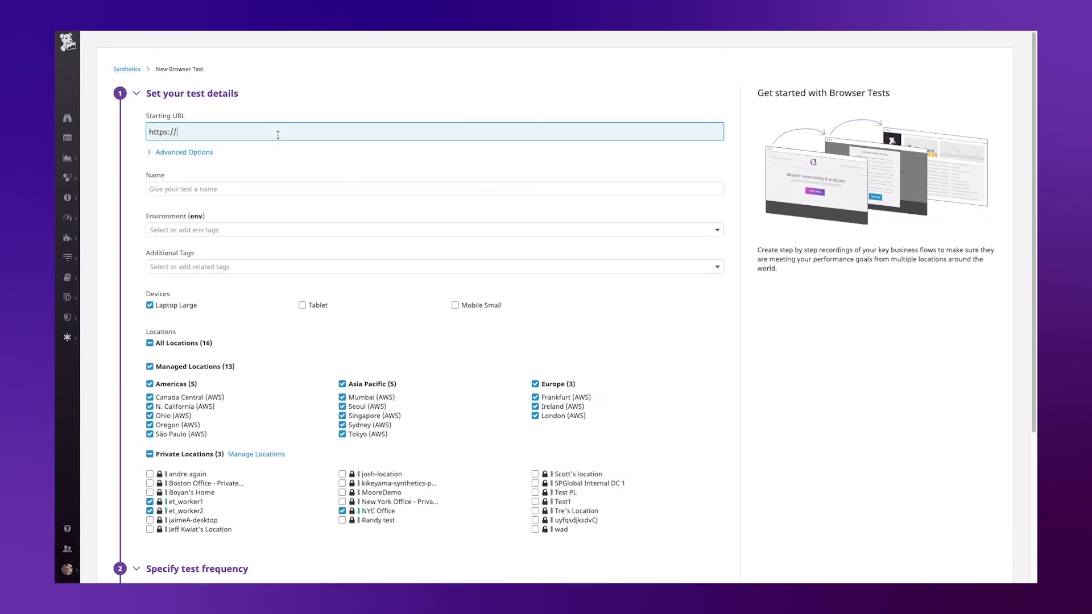
type("shopist.")
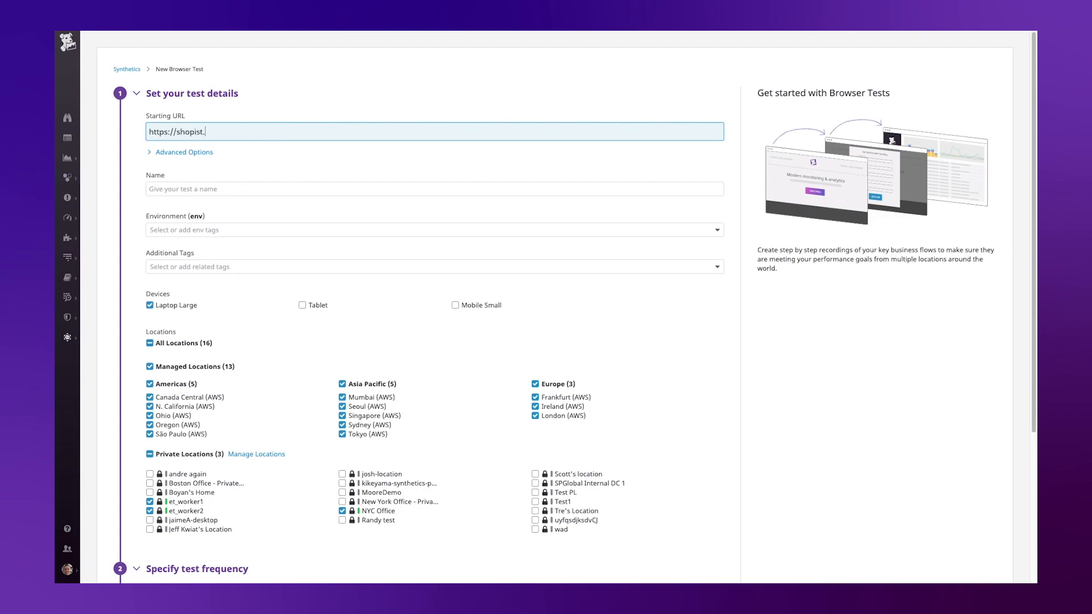
type("io")
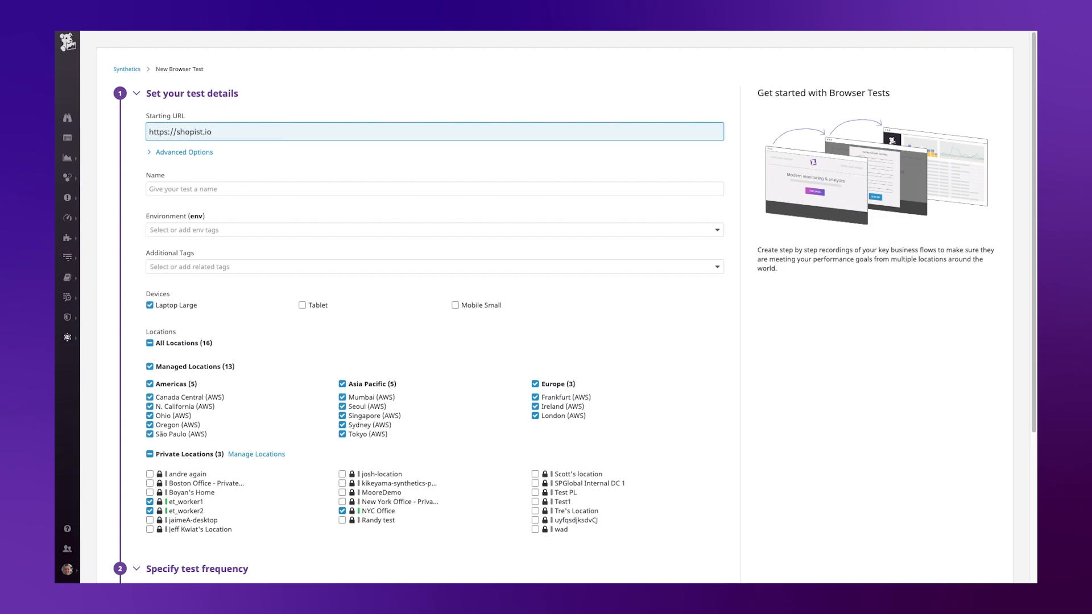
Name the test 'shopist checkout process'
left_click(434, 188)
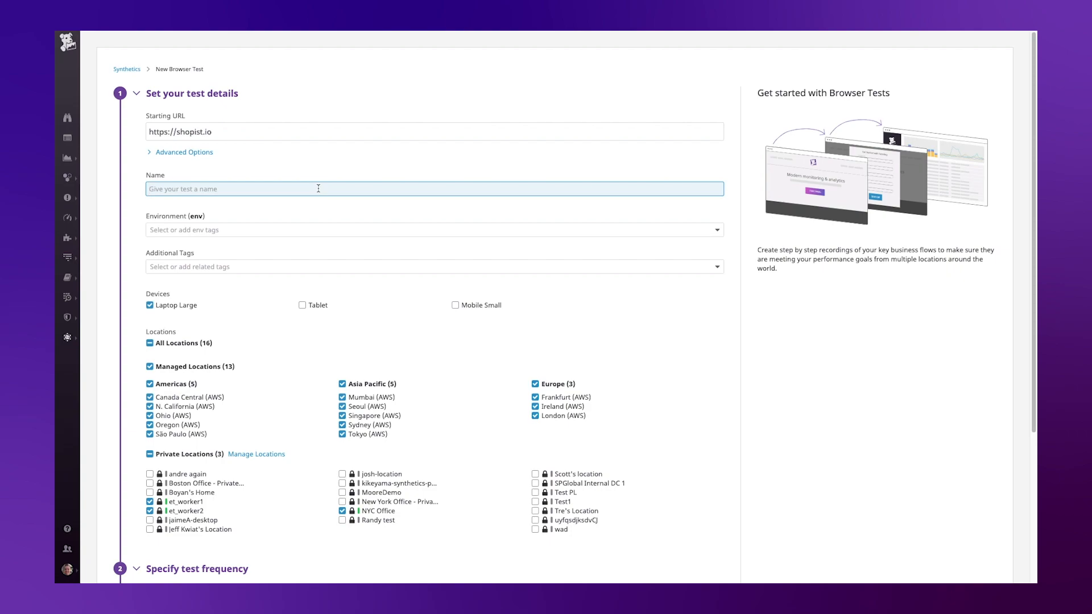
type("shopist checkout pr")
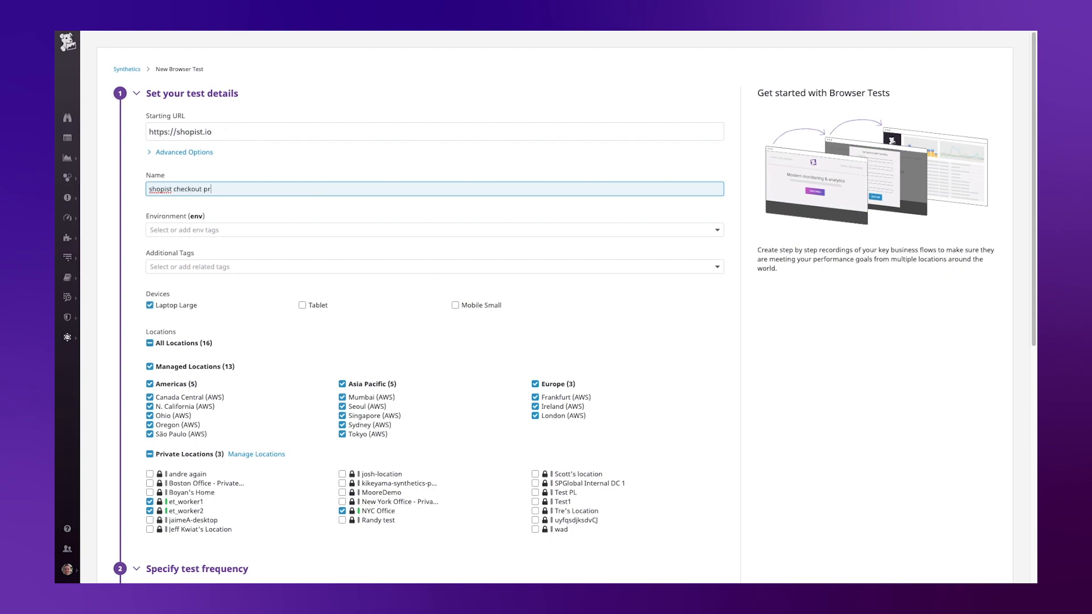
type("ocess")
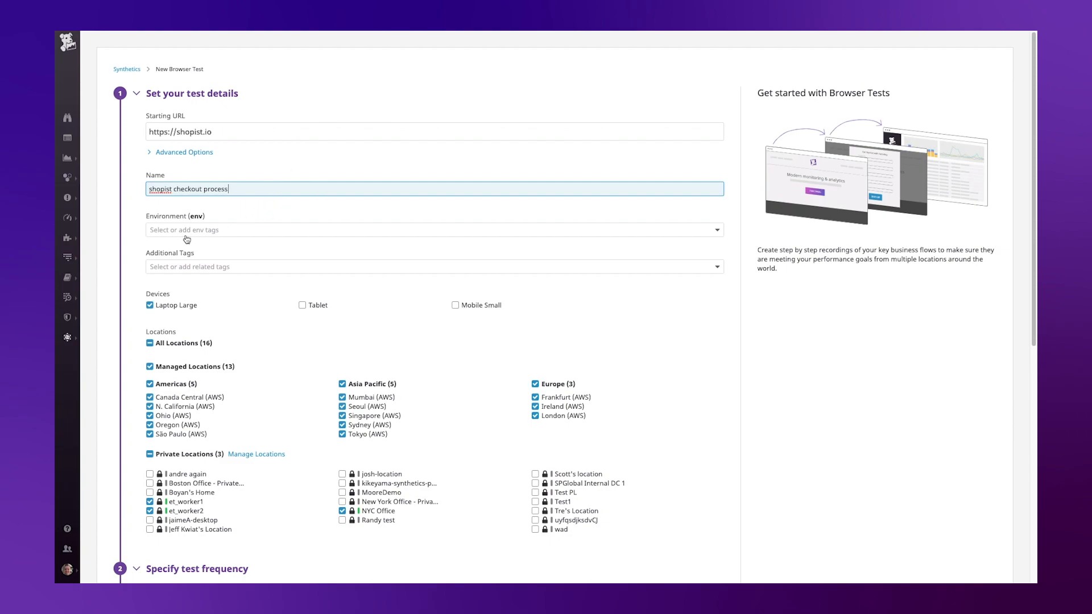
mouse_move(218, 216)
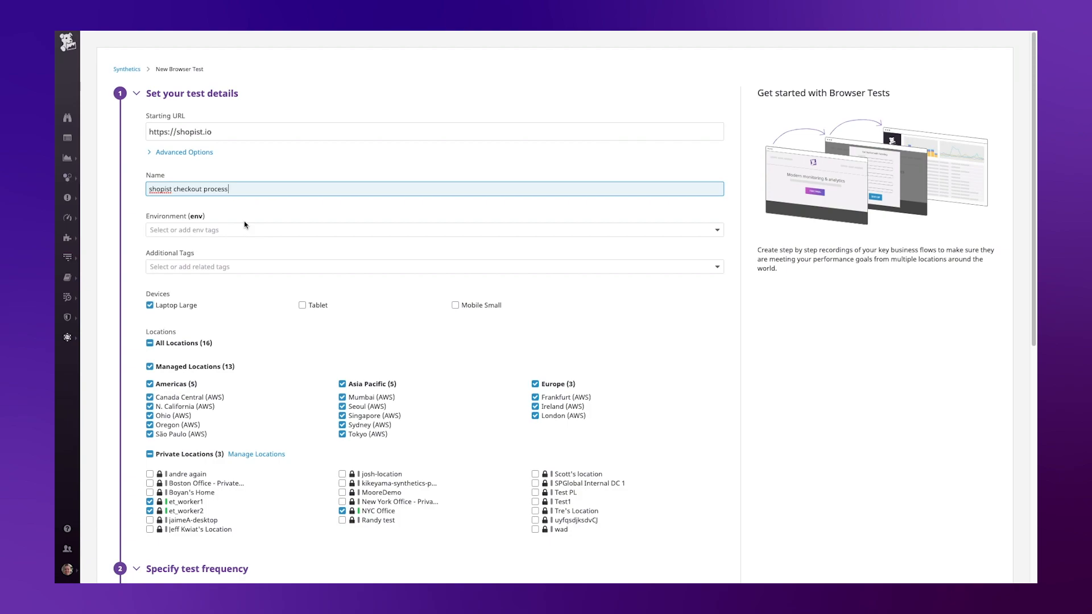
Tag the test with environment shop.ist and additional tag service:web-store
left_click(432, 230)
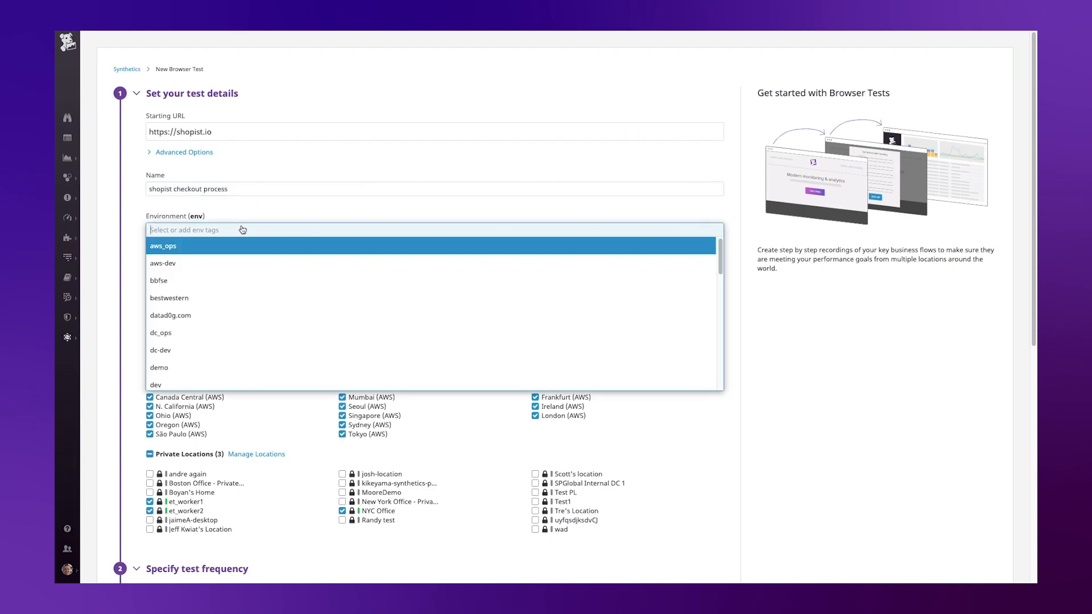
type("shop")
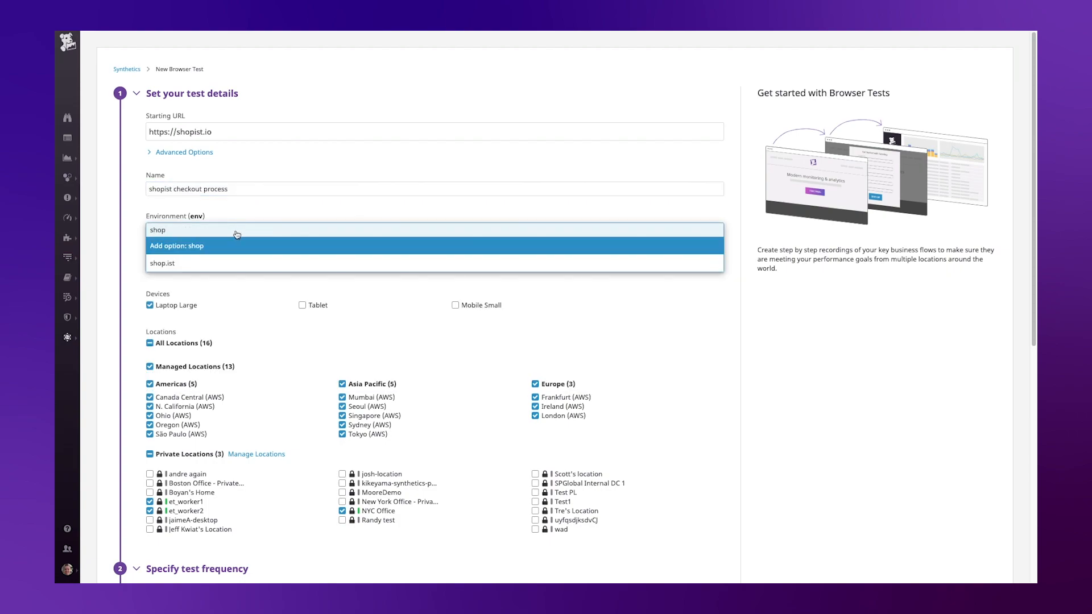
left_click(161, 263)
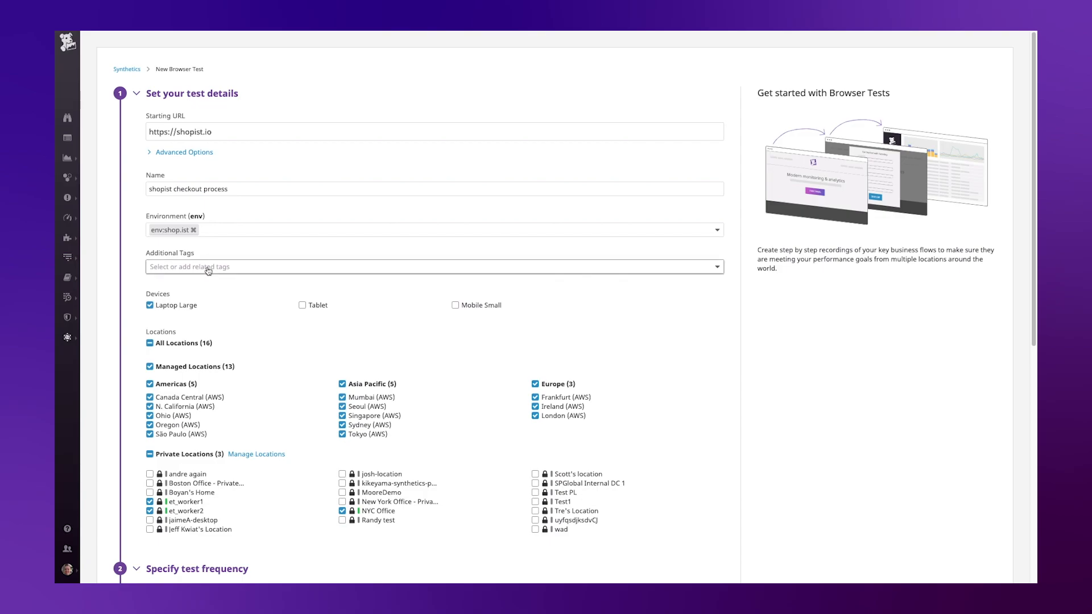
type("service:web-store")
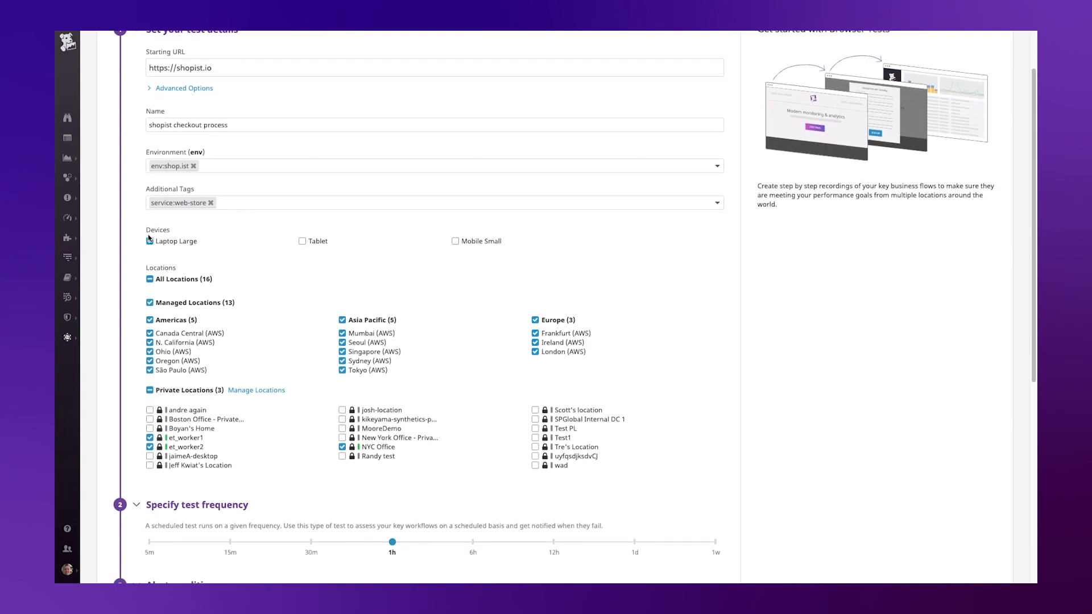
Set the test frequency slider from 1h to every 15 minutes
left_click(149, 241)
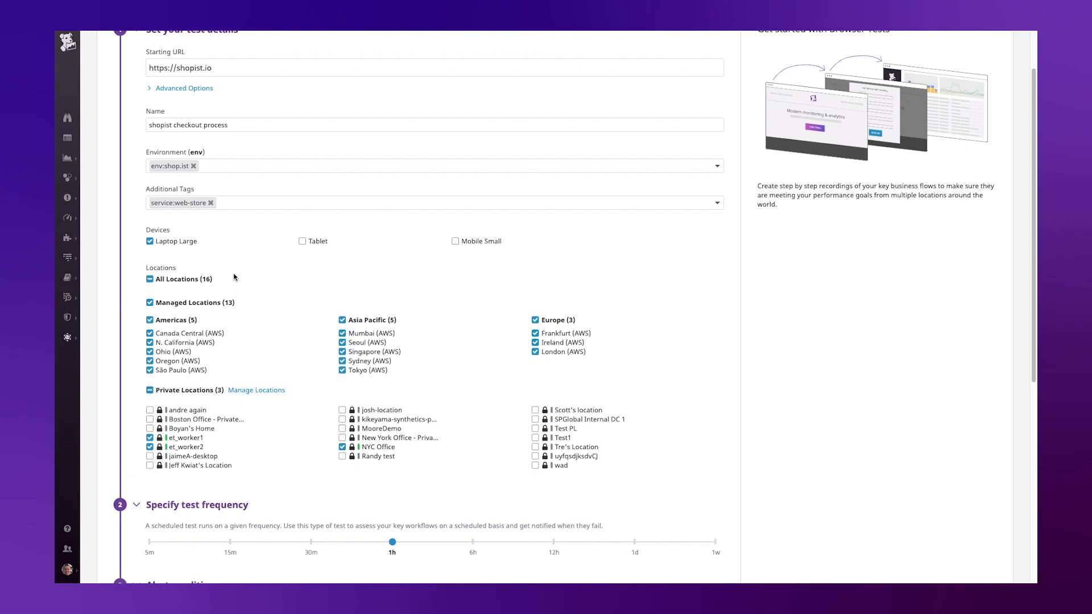
scroll("down", 3)
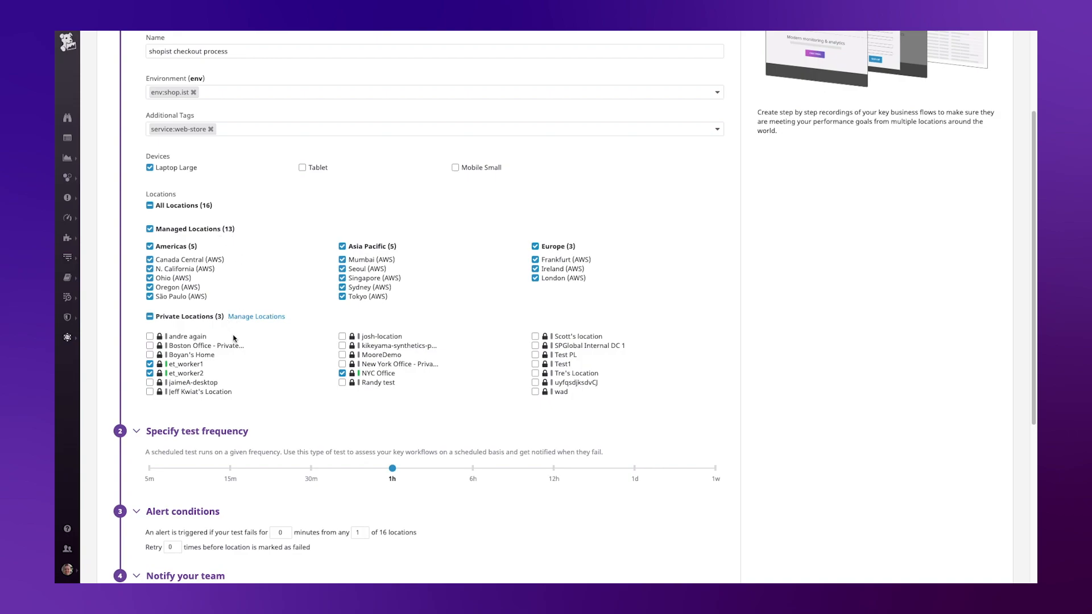
scroll("down", 3)
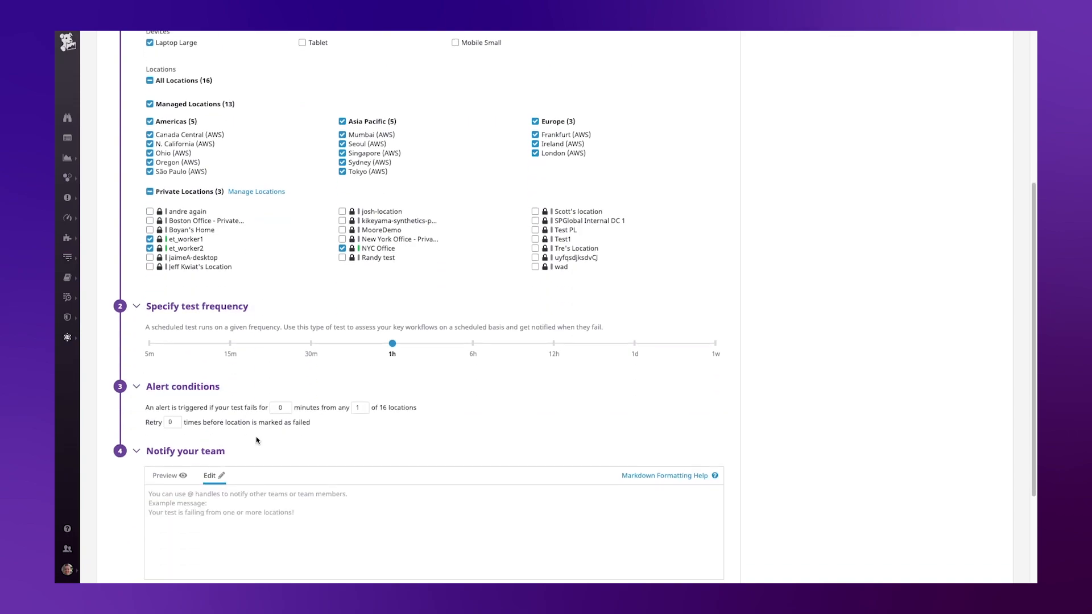
scroll("down", 3)
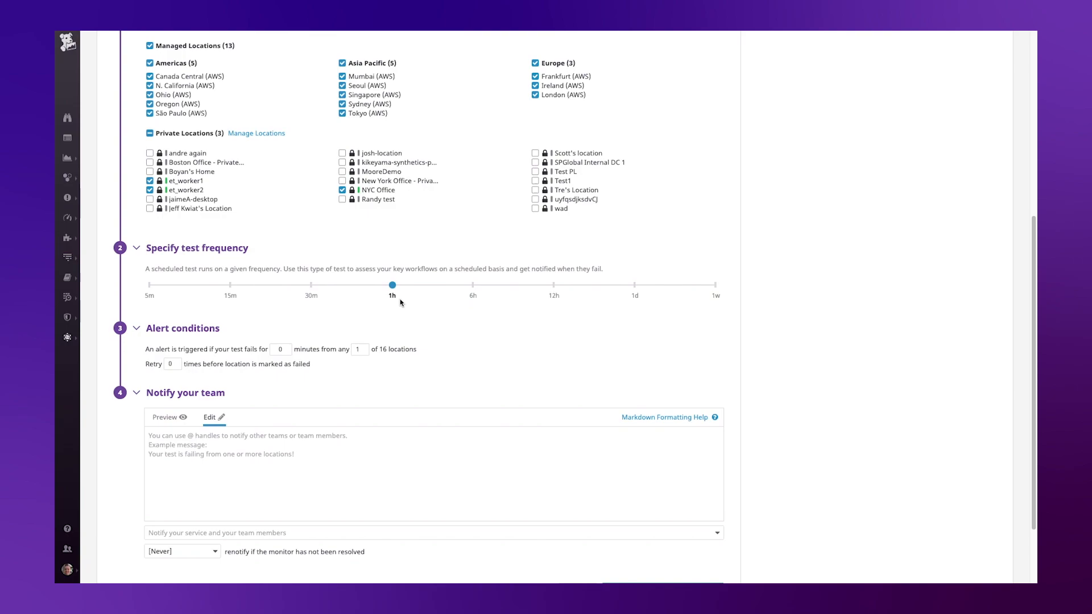
left_click_drag(391, 284, 229, 284)
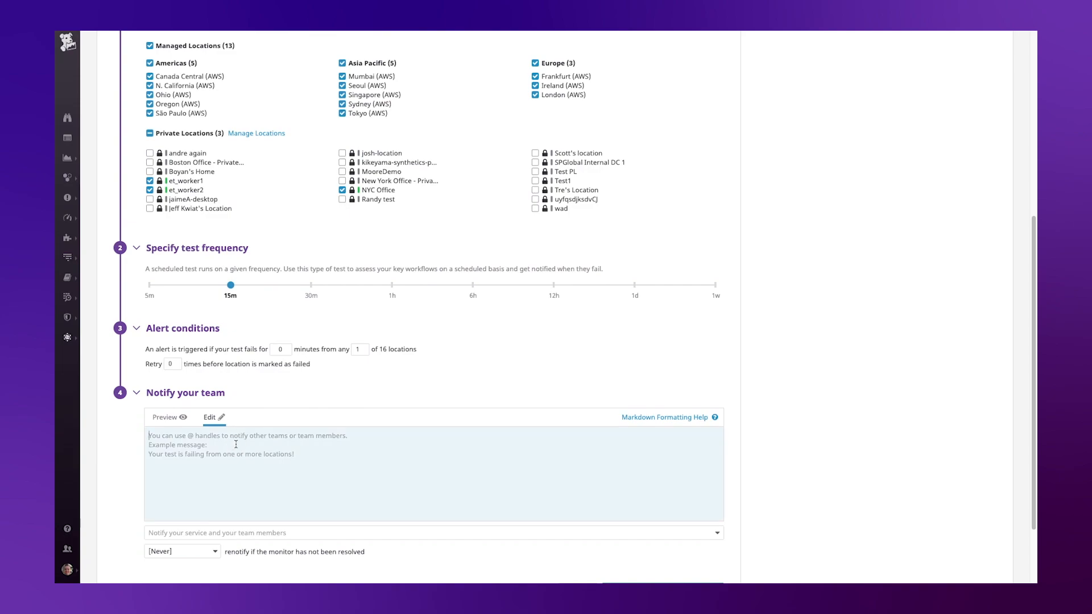
Enter the team notification message 'Our checkout process has broken!'
type("Our checkout")
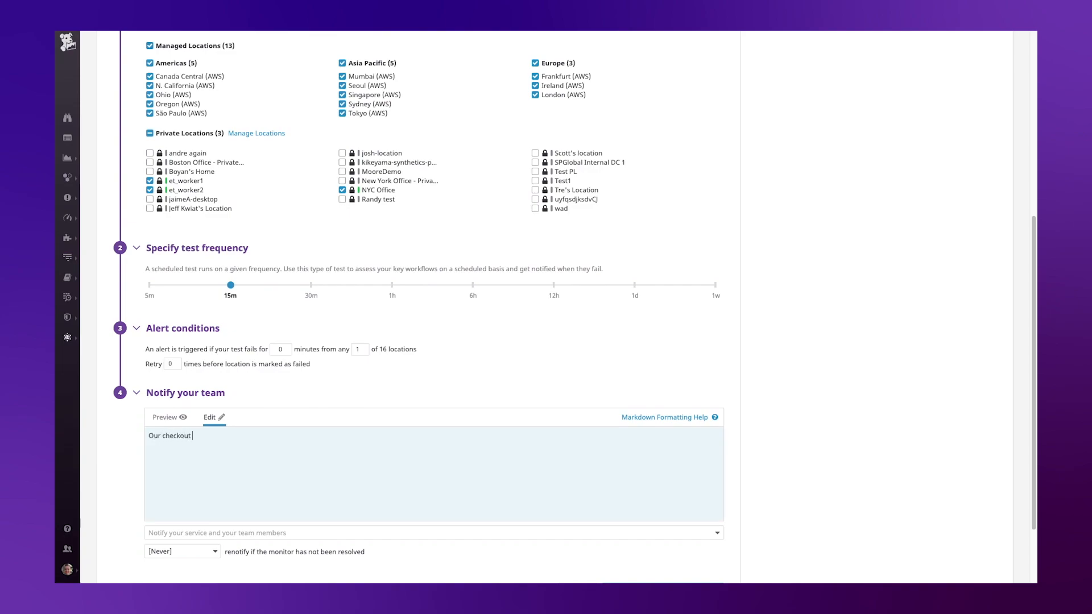
type("process has broken")
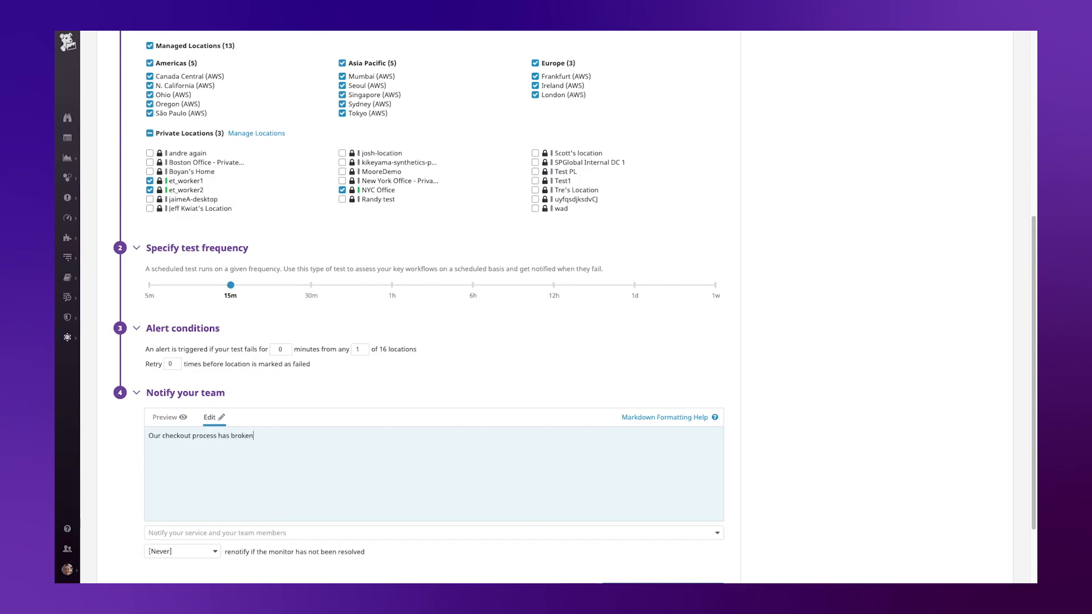
type("!")
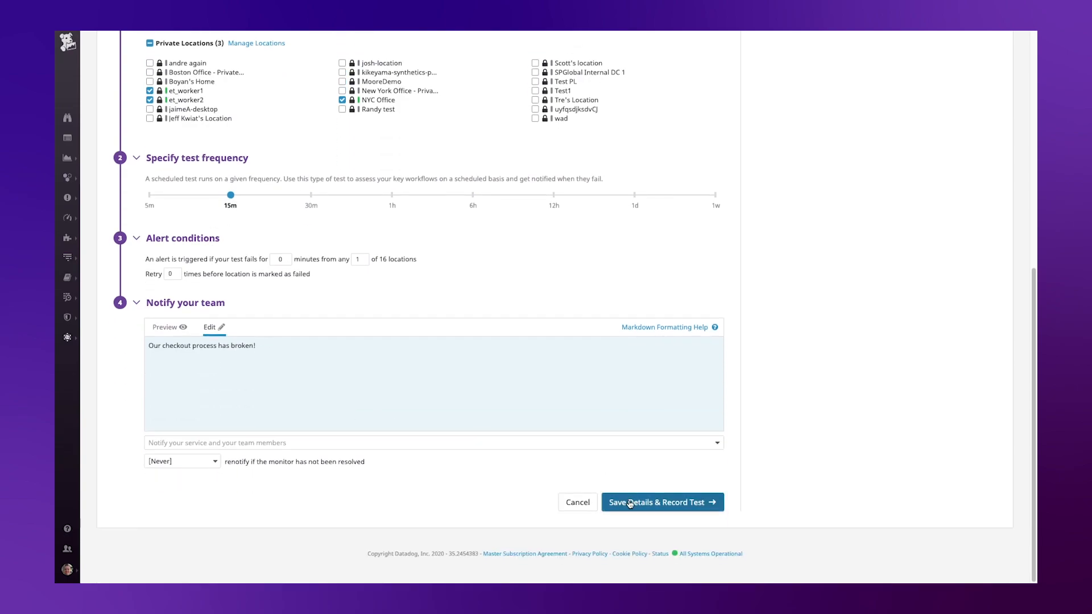
Save the test details so the recording view loads shopist.io
left_click(660, 501)
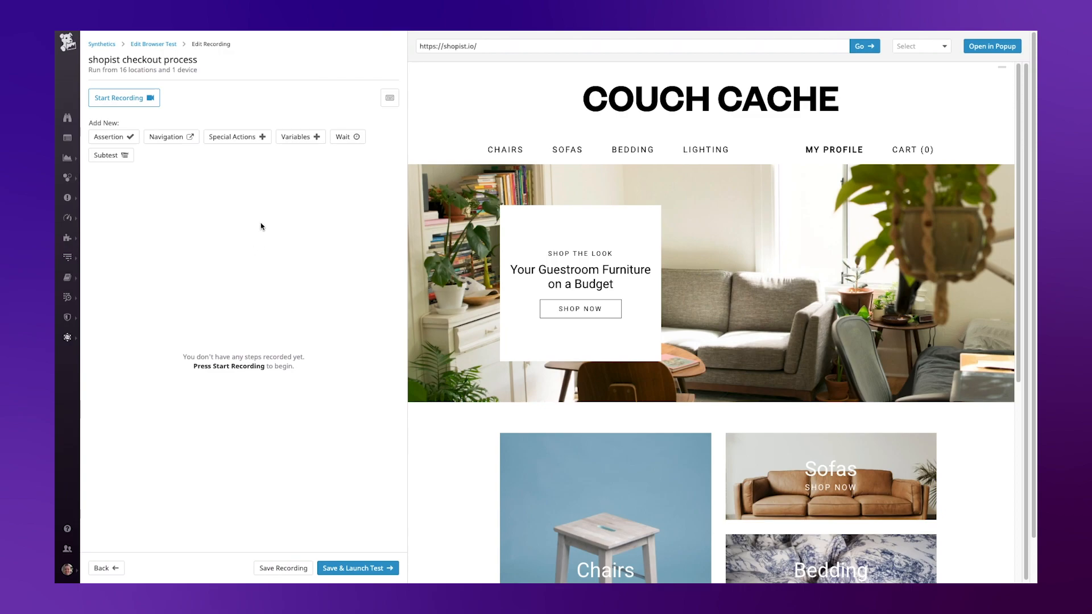
Record opening Chairs and the White Shell Chair, then assert Add to cart is present
left_click(124, 98)
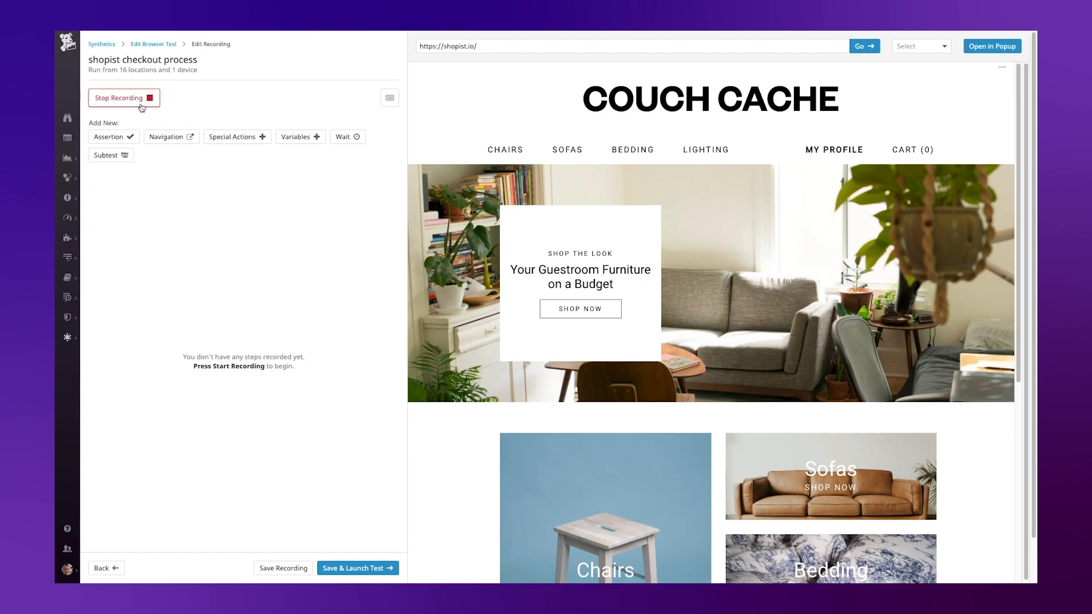
mouse_move(505, 149)
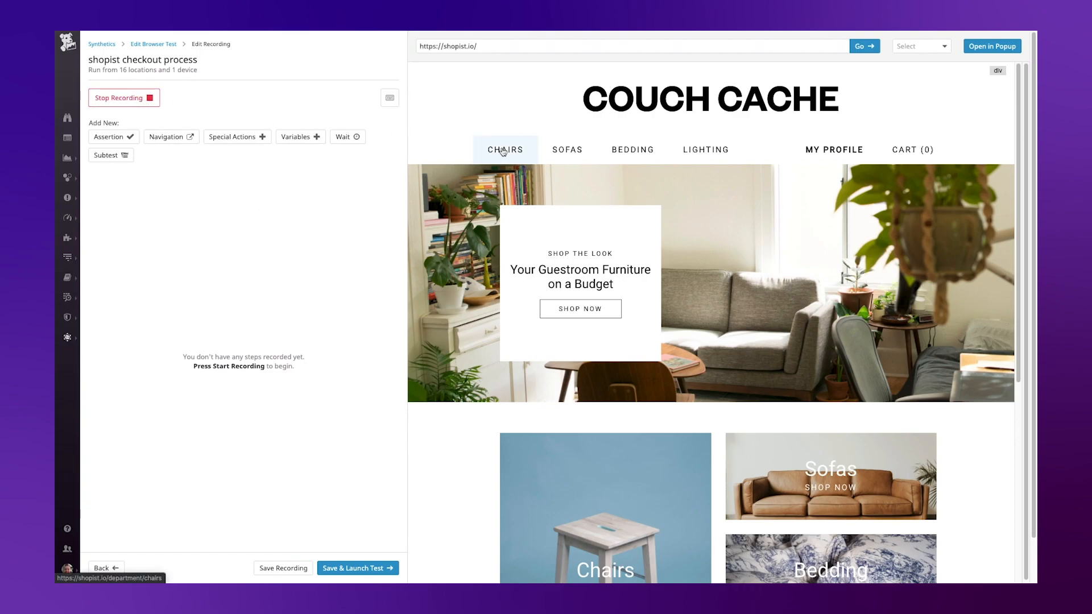
left_click(505, 149)
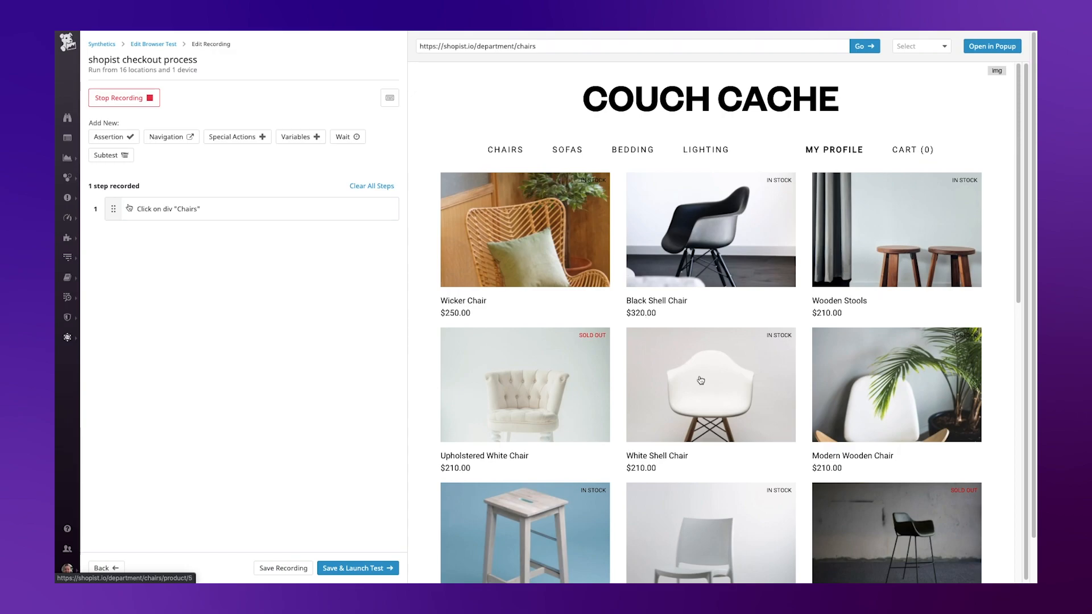
left_click(710, 385)
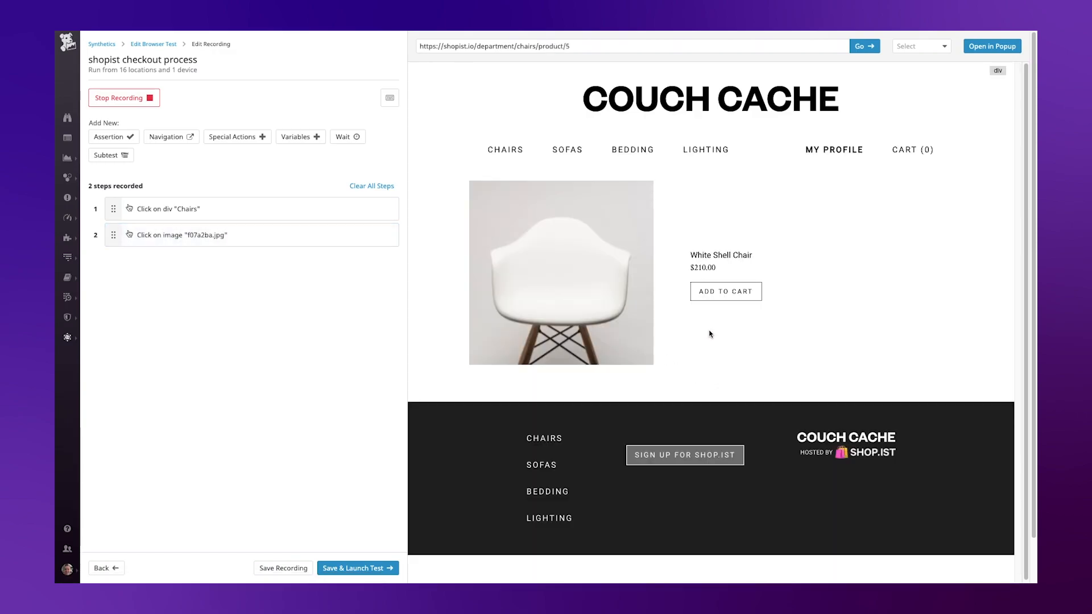
mouse_move(314, 263)
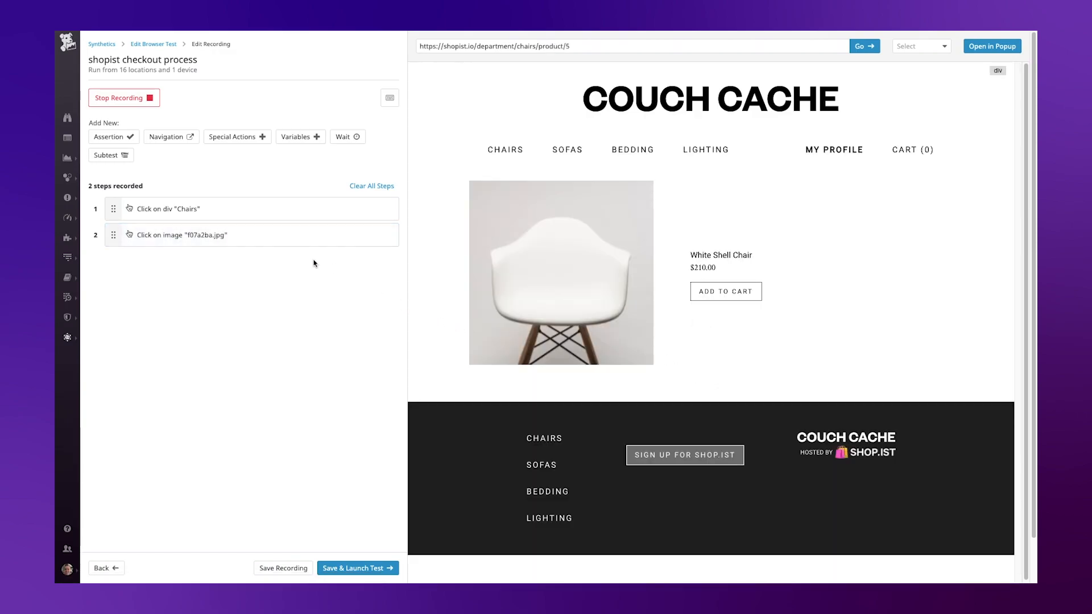
left_click(109, 137)
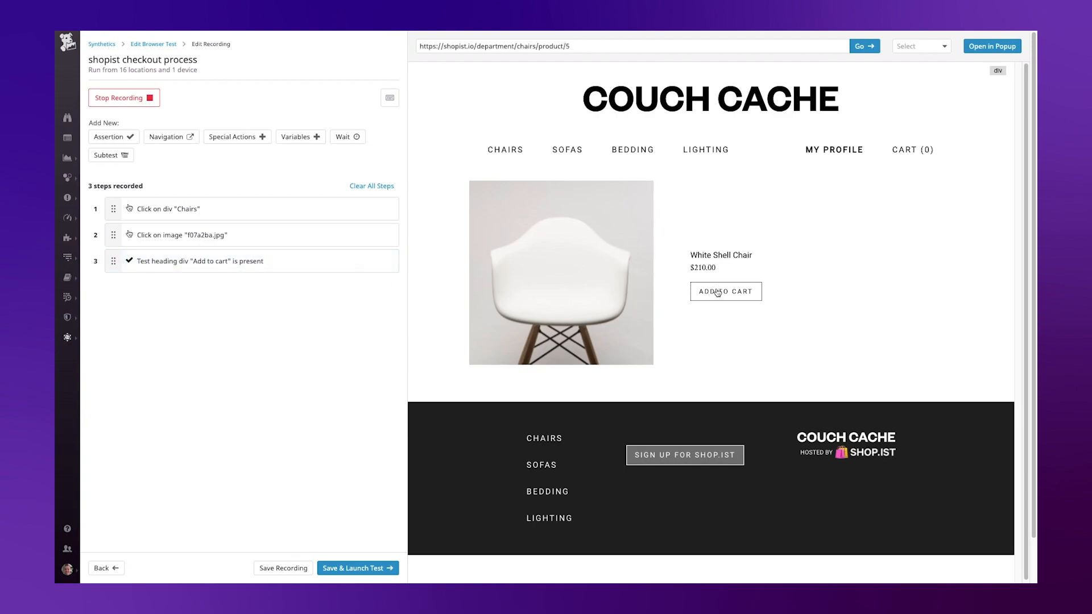
Record adding the chair to cart, opening the cart and entering discount code WINTER100
left_click(724, 291)
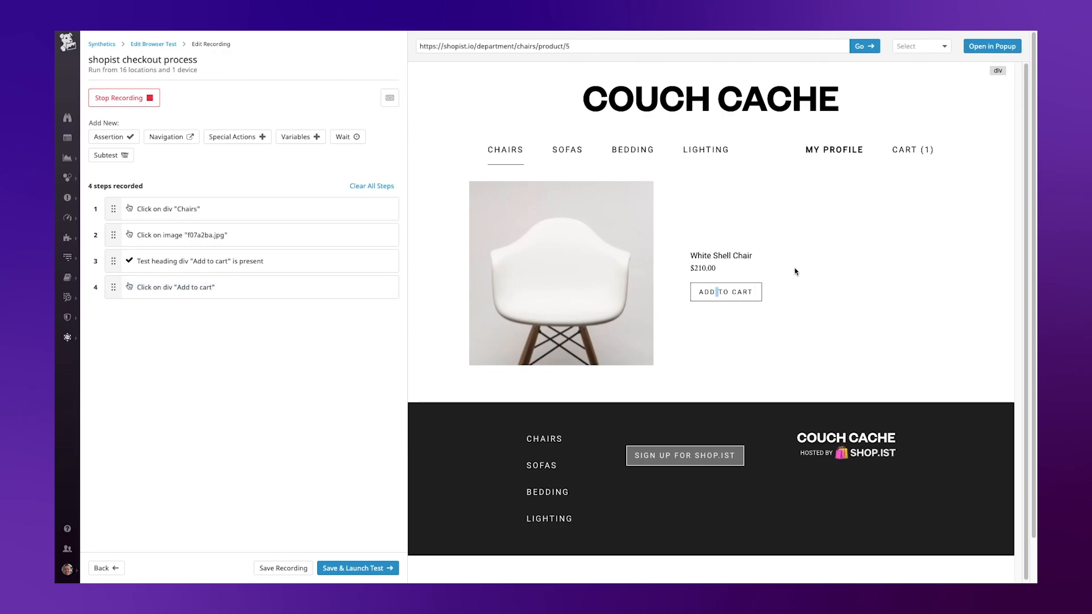
left_click(913, 149)
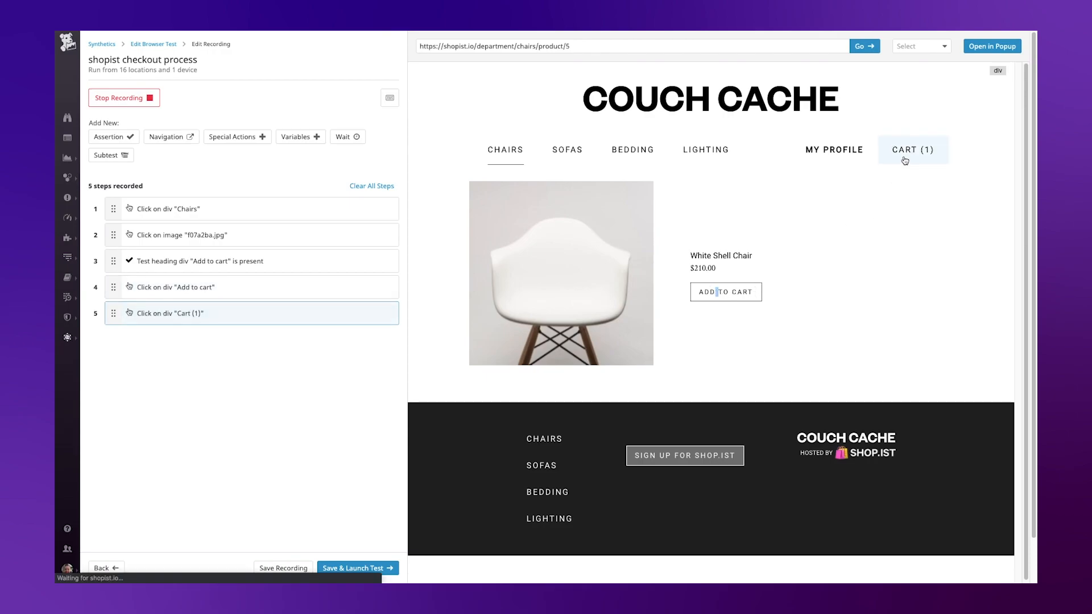
left_click(912, 149)
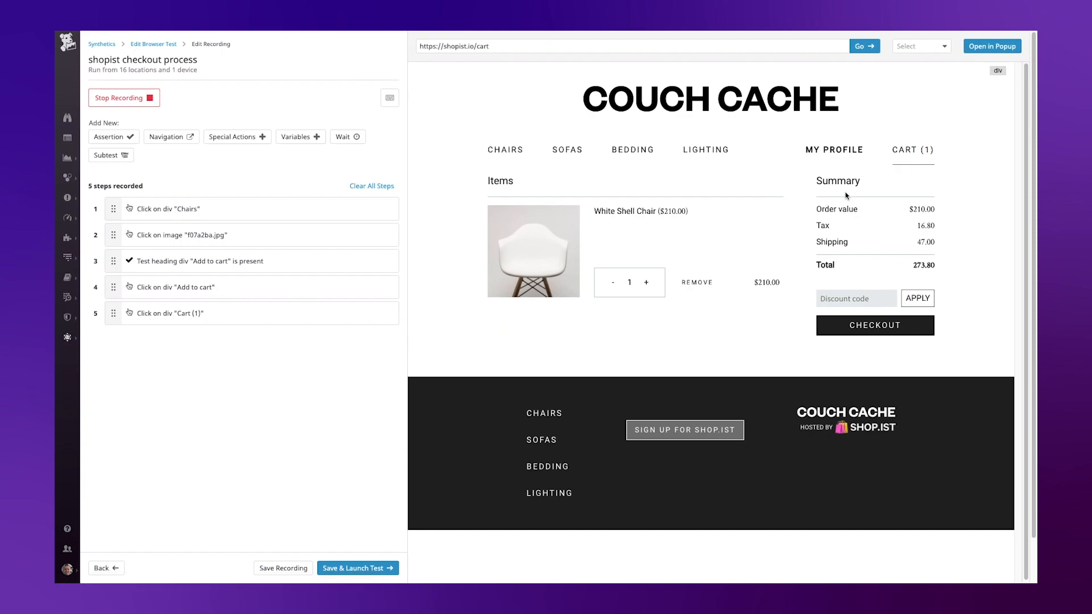
mouse_move(846, 195)
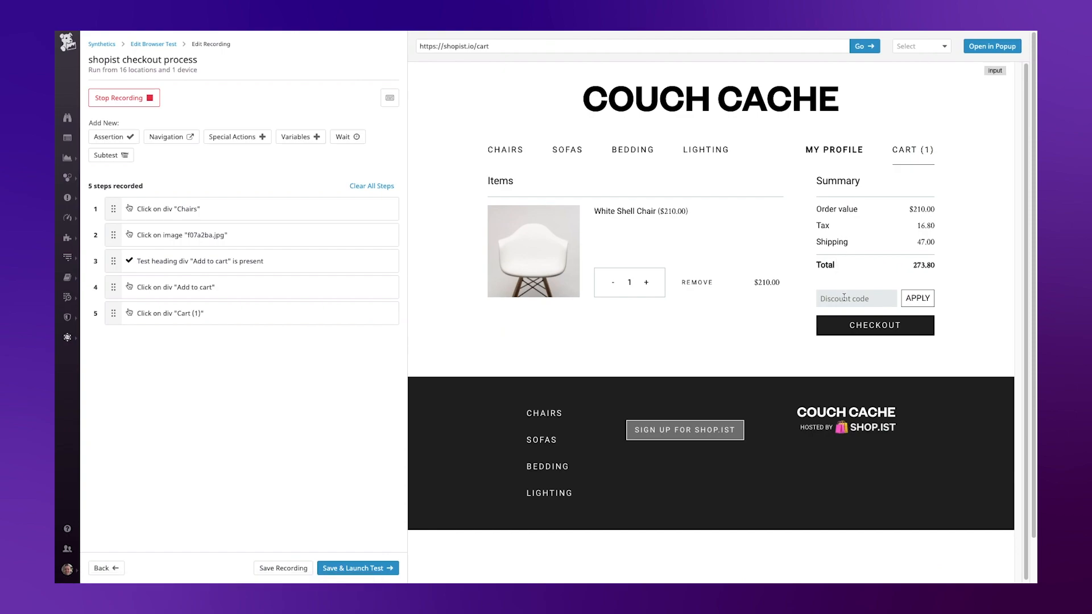
type("WINTER100")
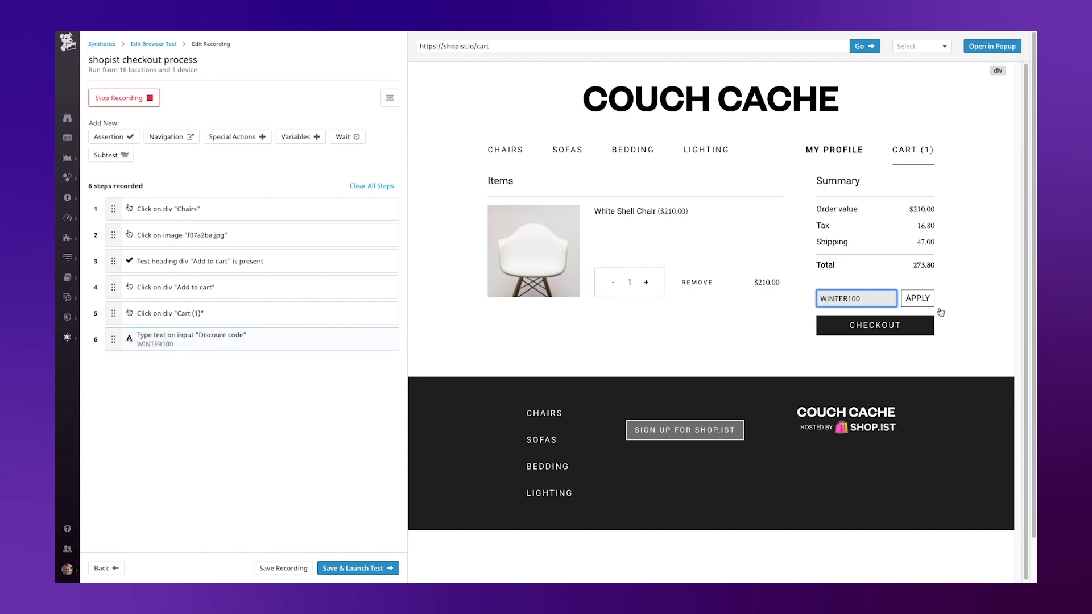
Record applying WINTER100 and assert the text 'Discount(s)' is present
left_click(917, 298)
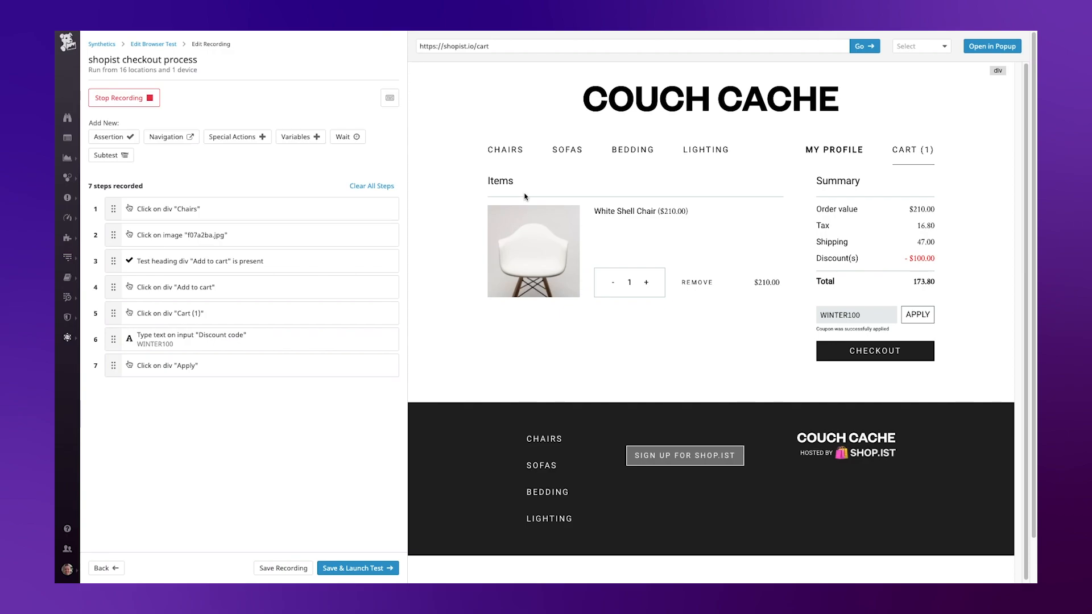
left_click(112, 137)
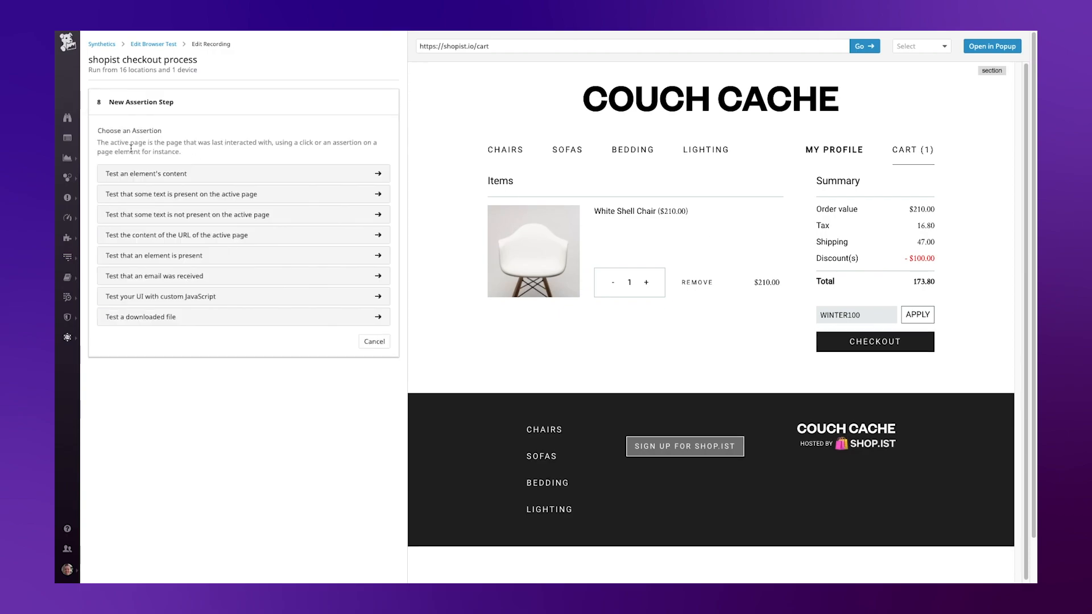
mouse_move(157, 200)
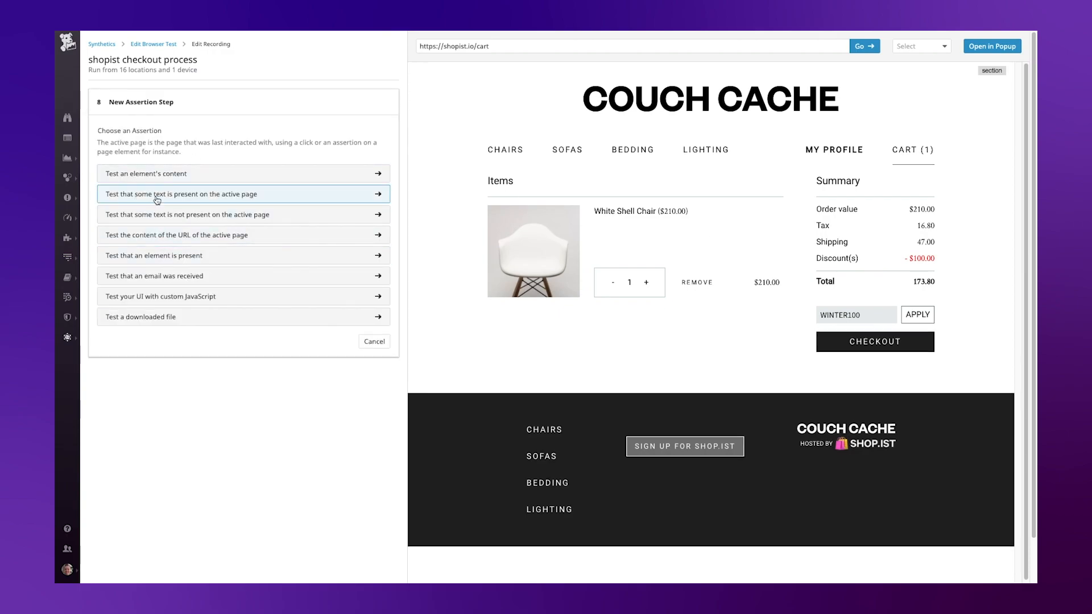
mouse_move(176, 201)
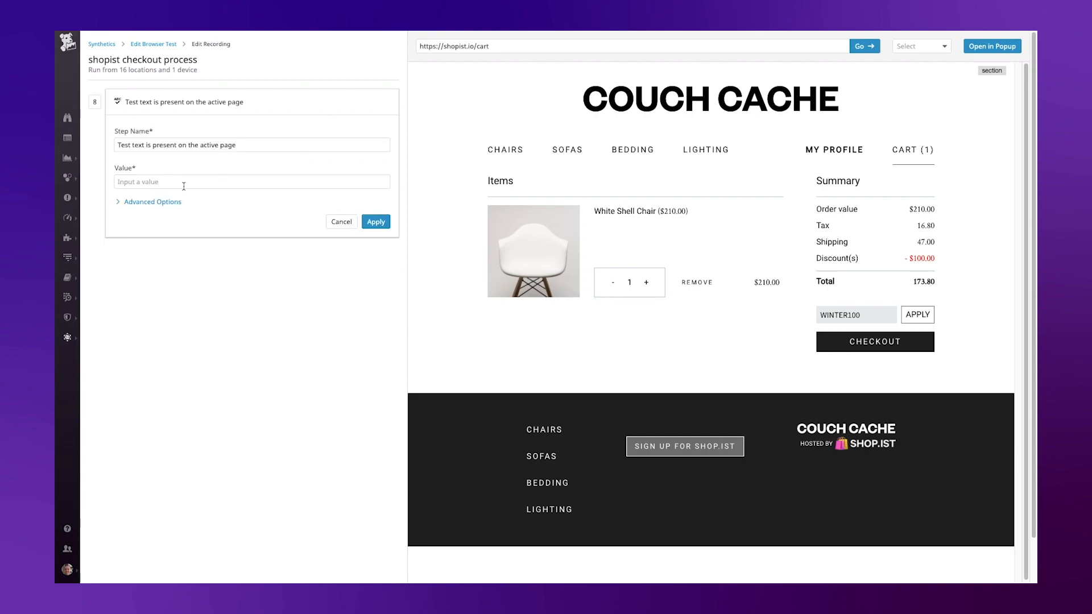
type("Disc")
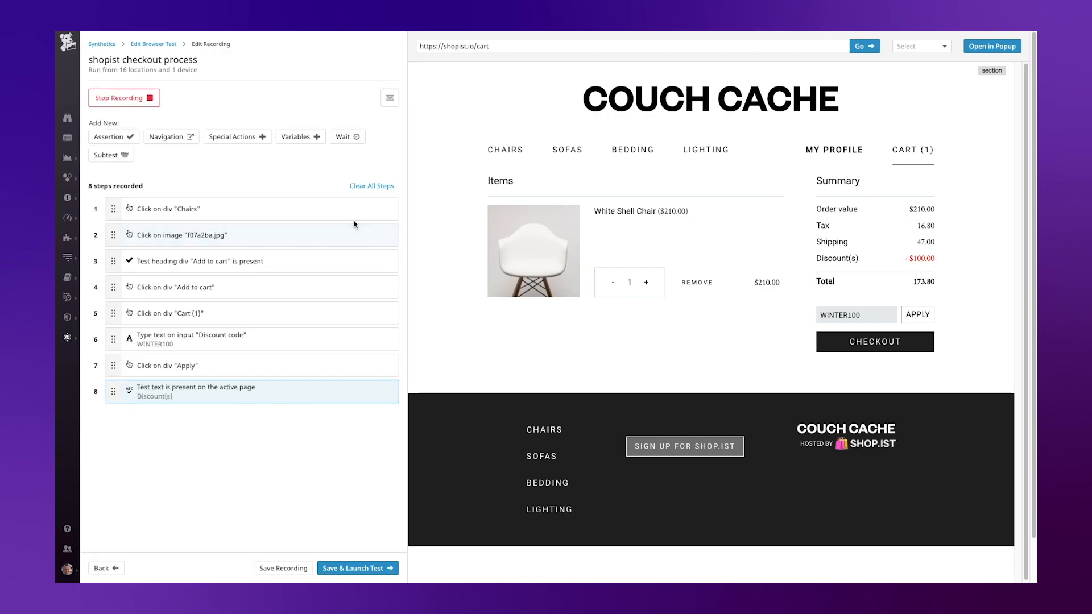
Record checking out and assert 'Your order has been placed.' heading is present
left_click(874, 341)
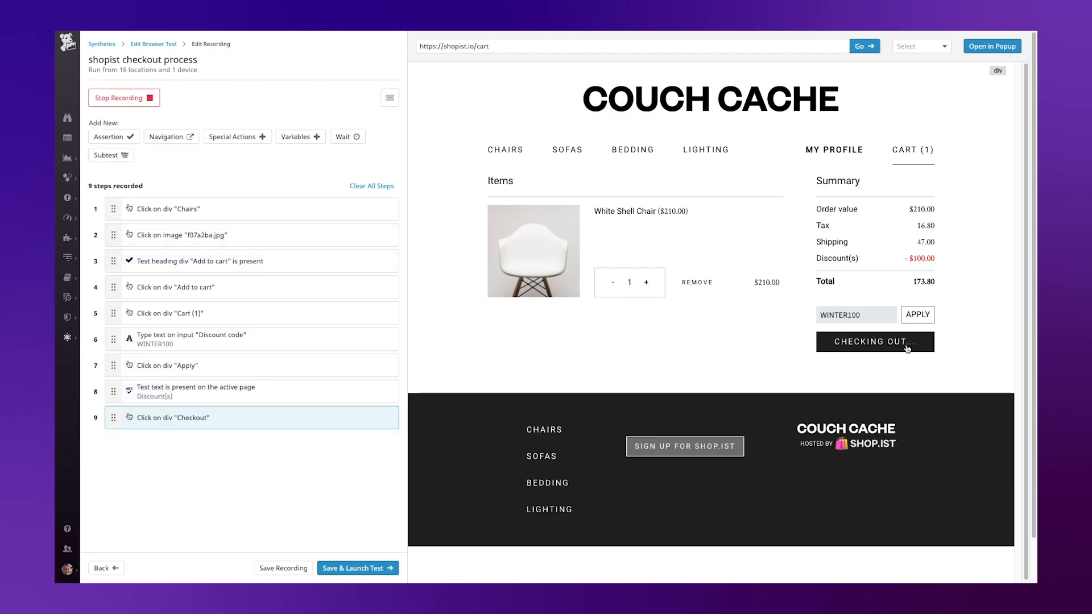
left_click(875, 342)
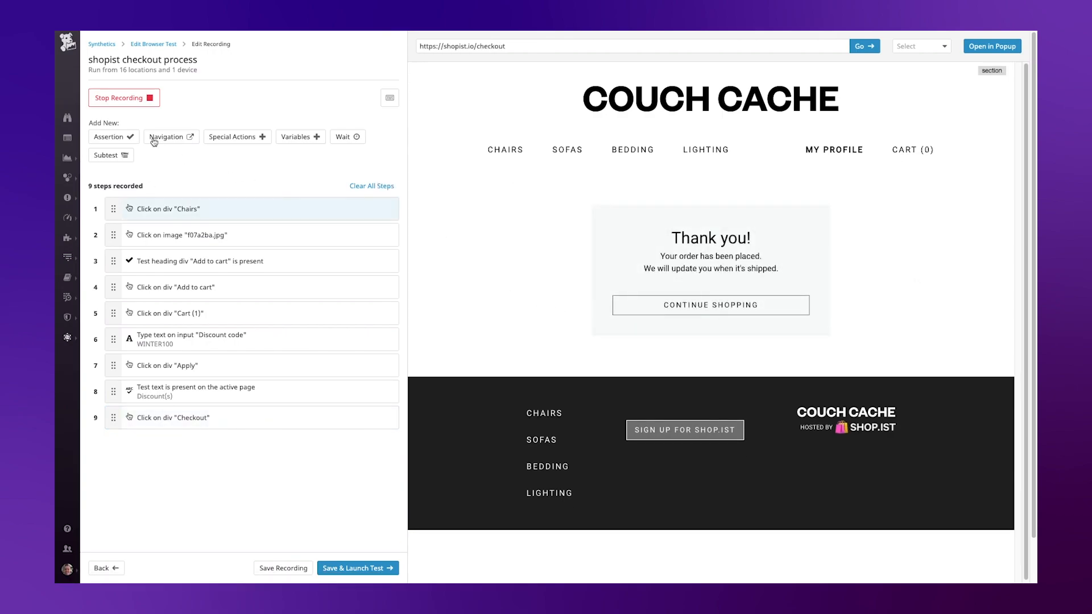
left_click(110, 136)
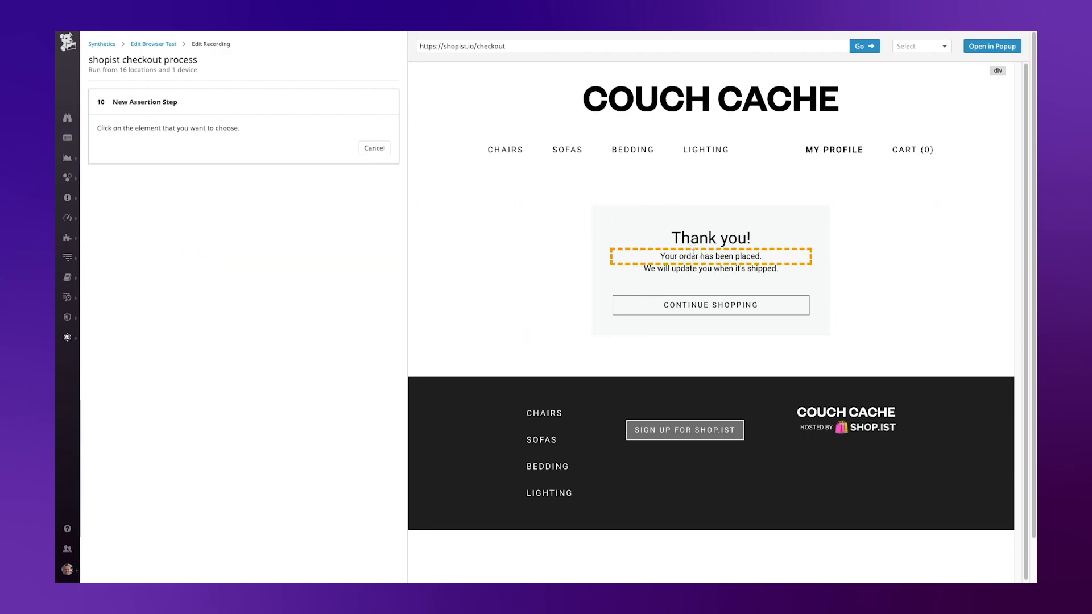
left_click(710, 255)
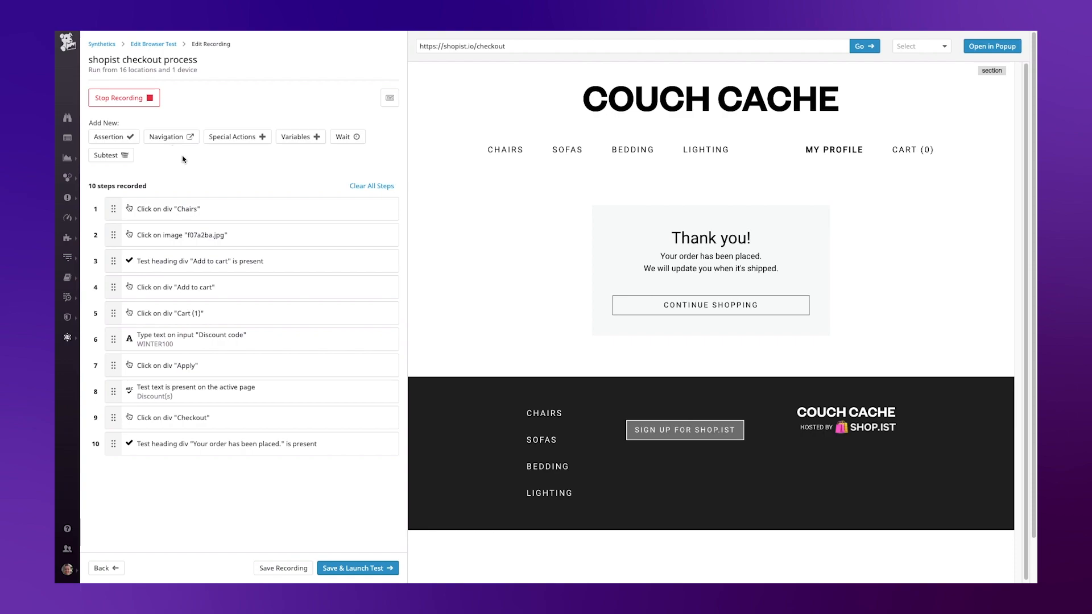
mouse_move(197, 157)
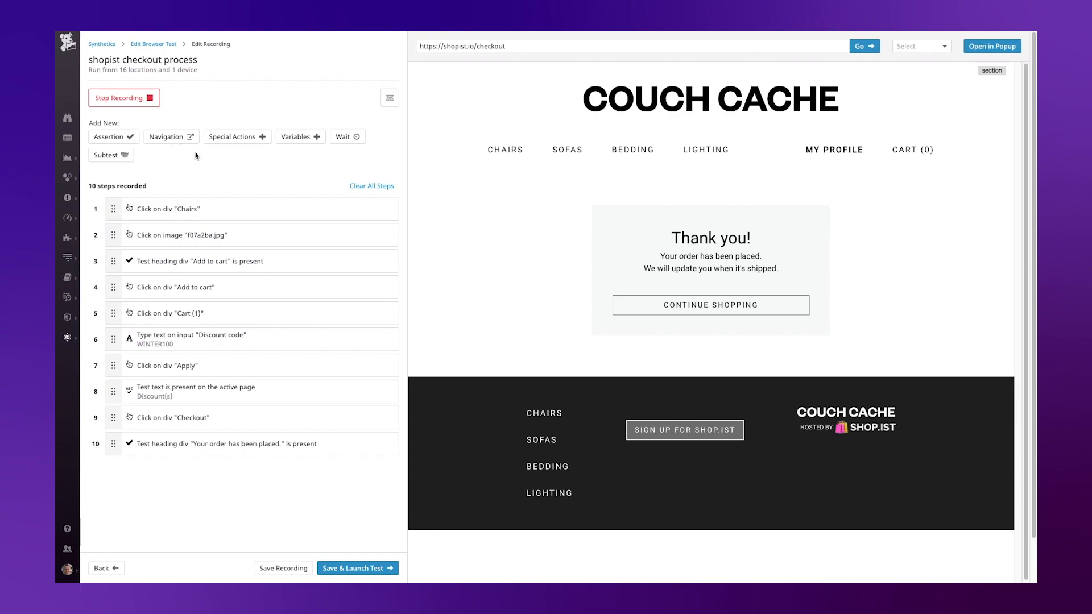
mouse_move(299, 137)
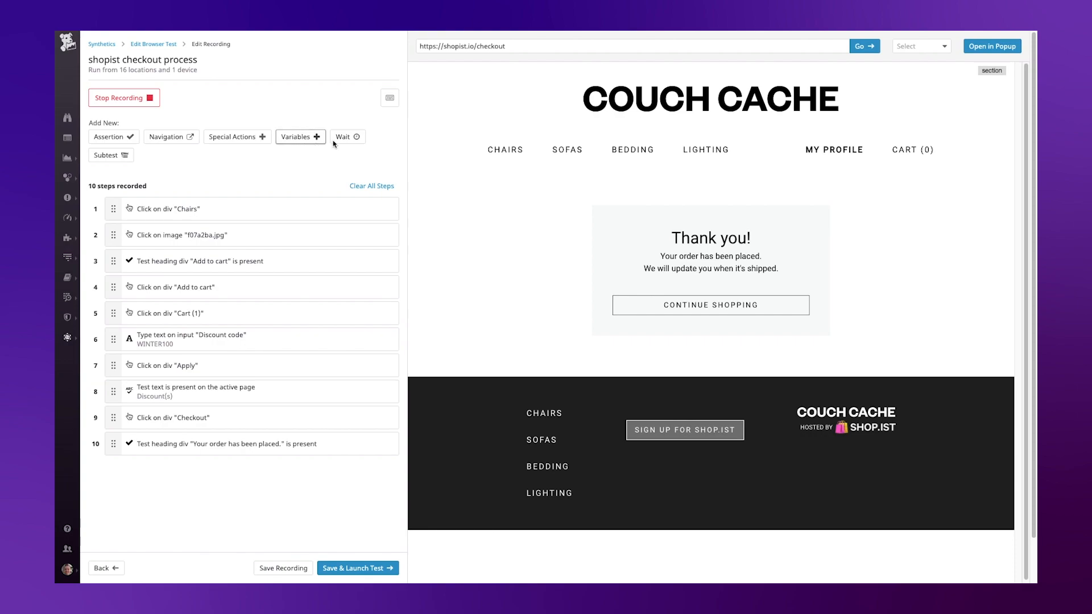
mouse_move(235, 174)
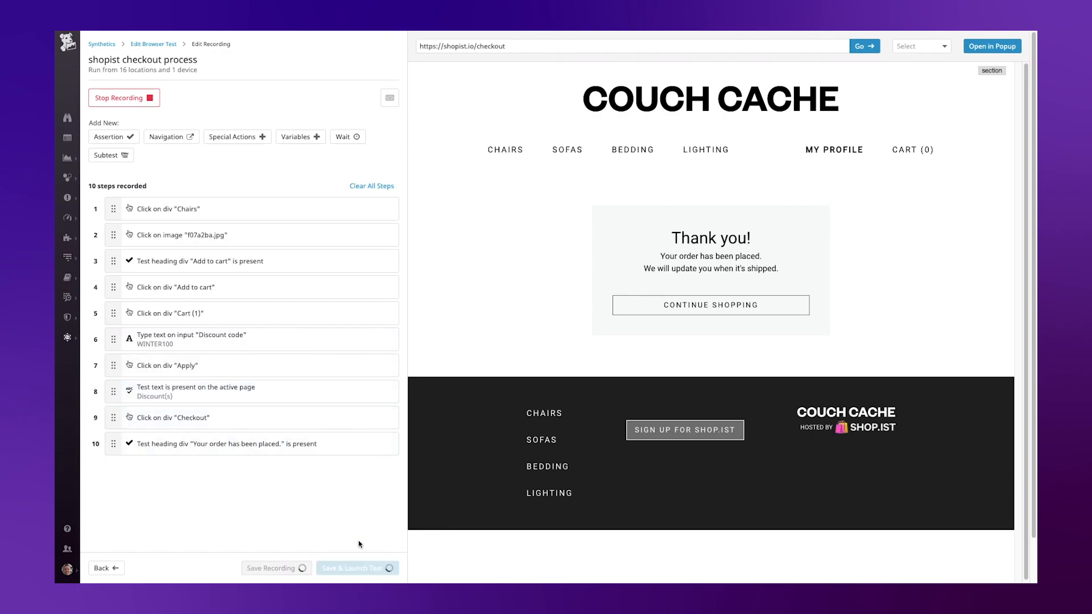
Save and launch the recorded 'shopist checkout process' browser test
left_click(353, 569)
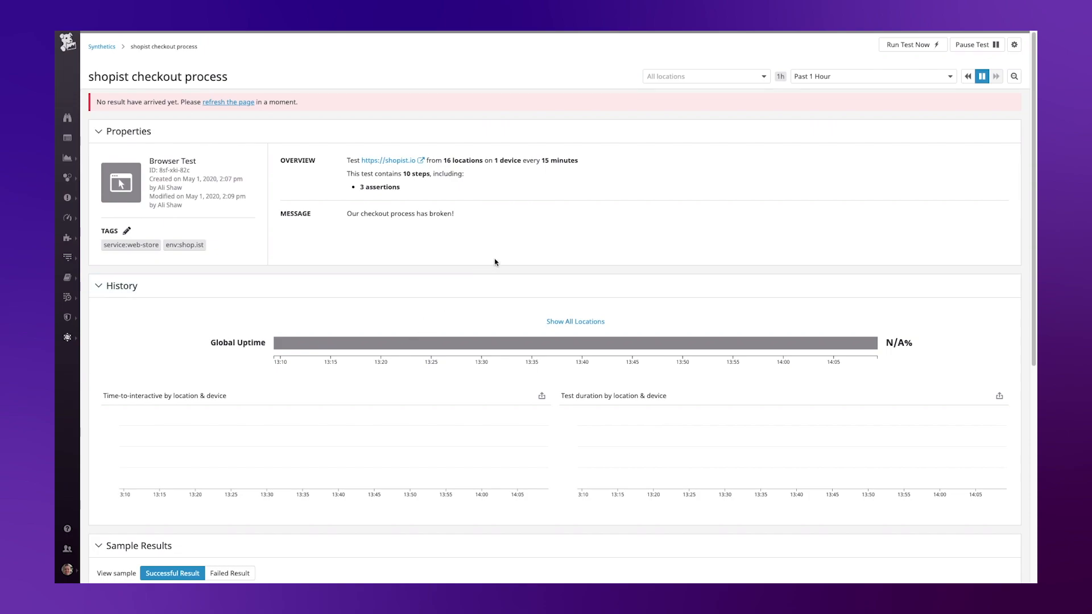
mouse_move(509, 275)
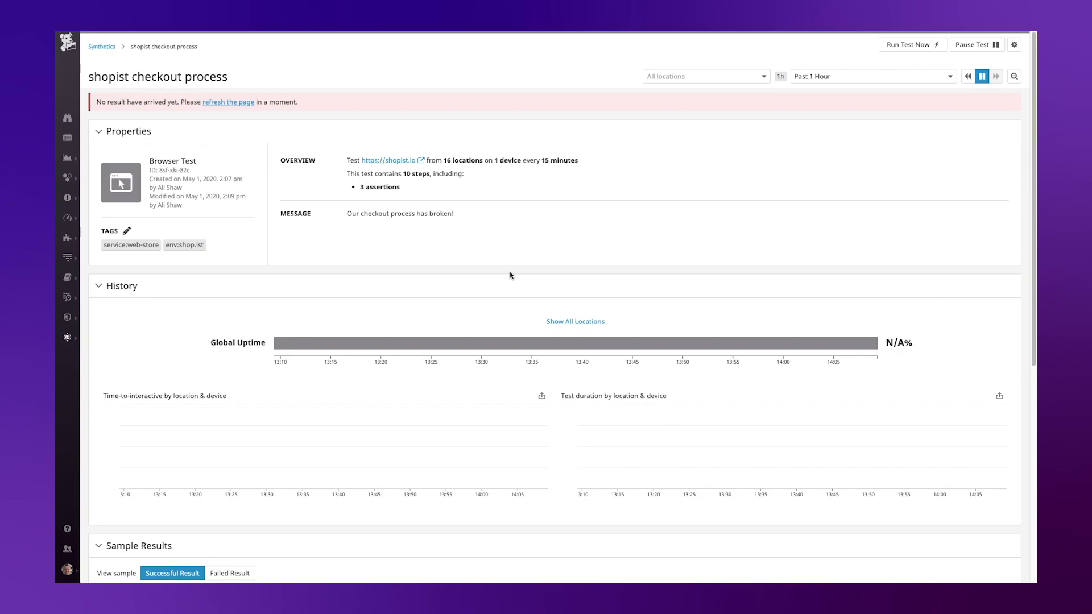
mouse_move(510, 275)
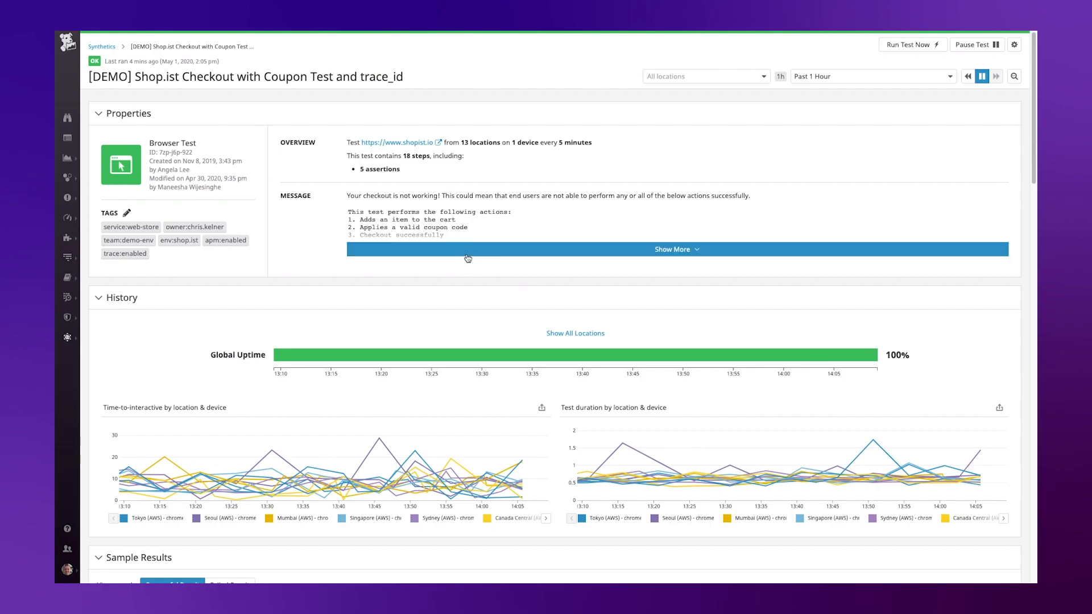
Expand the full alert message and bring the uptime history and sample results into view
left_click(675, 249)
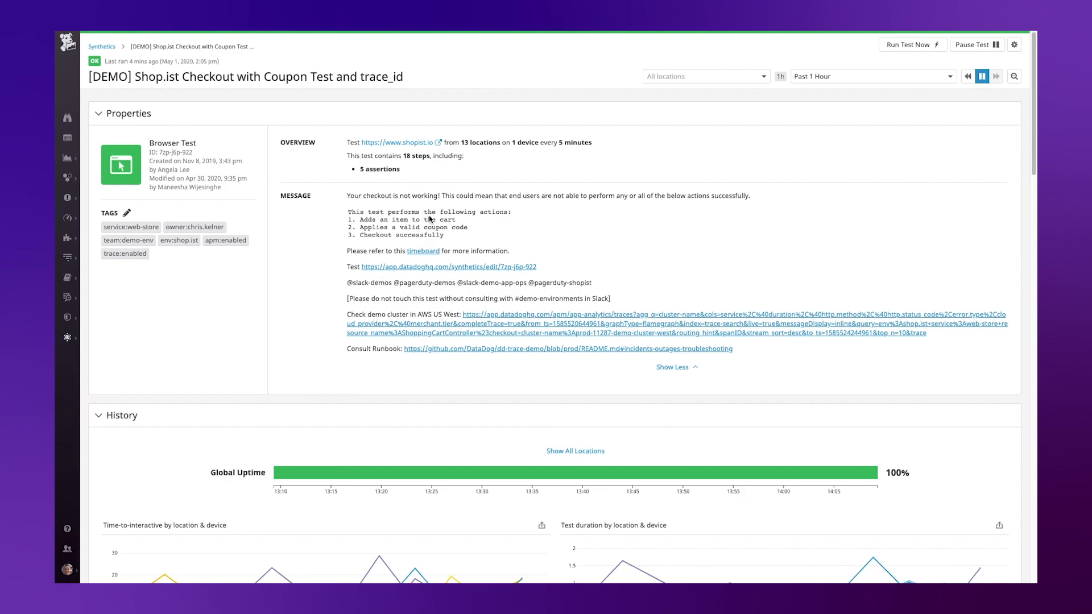
mouse_move(387, 261)
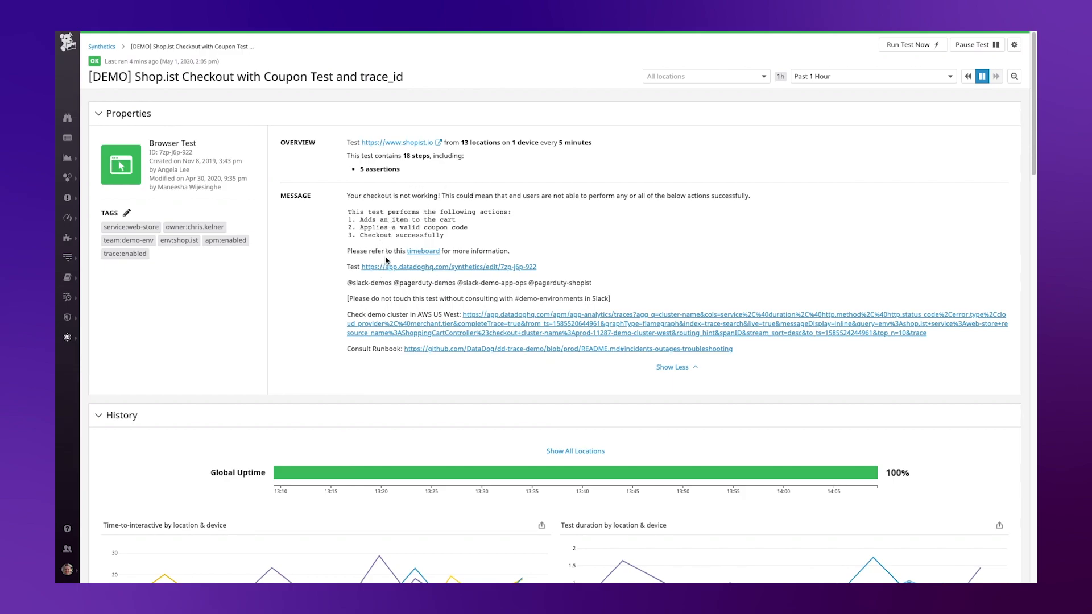
mouse_move(422, 252)
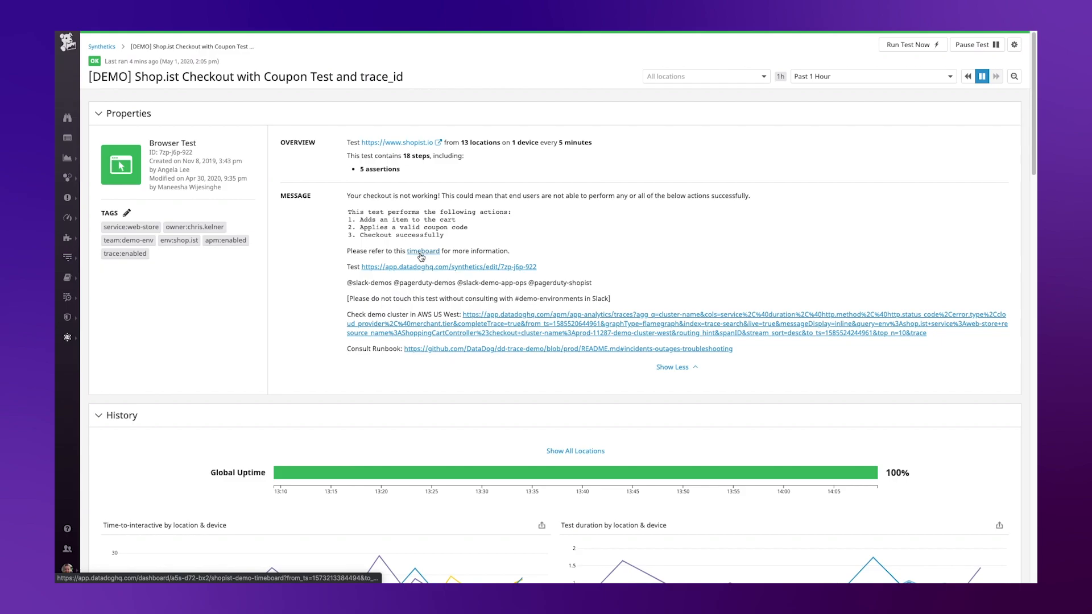
mouse_move(475, 271)
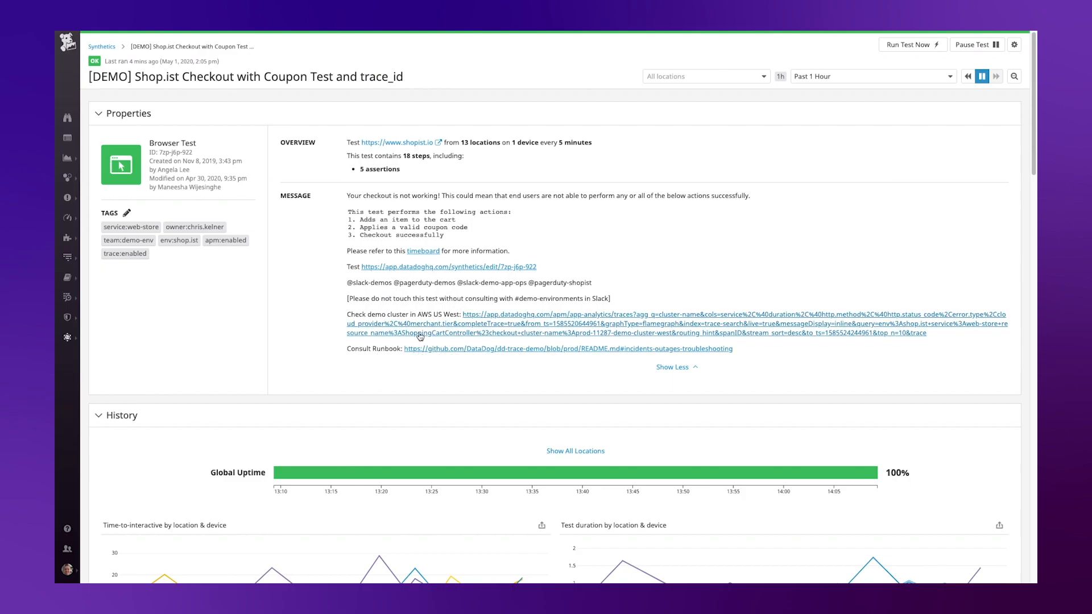
scroll("down", 3)
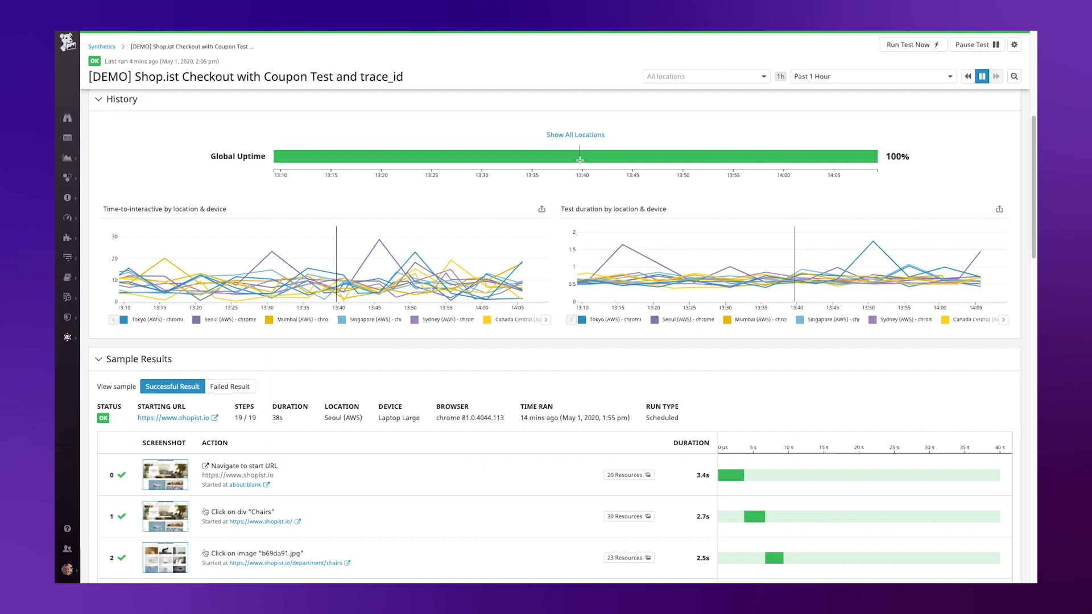
scroll("down", 3)
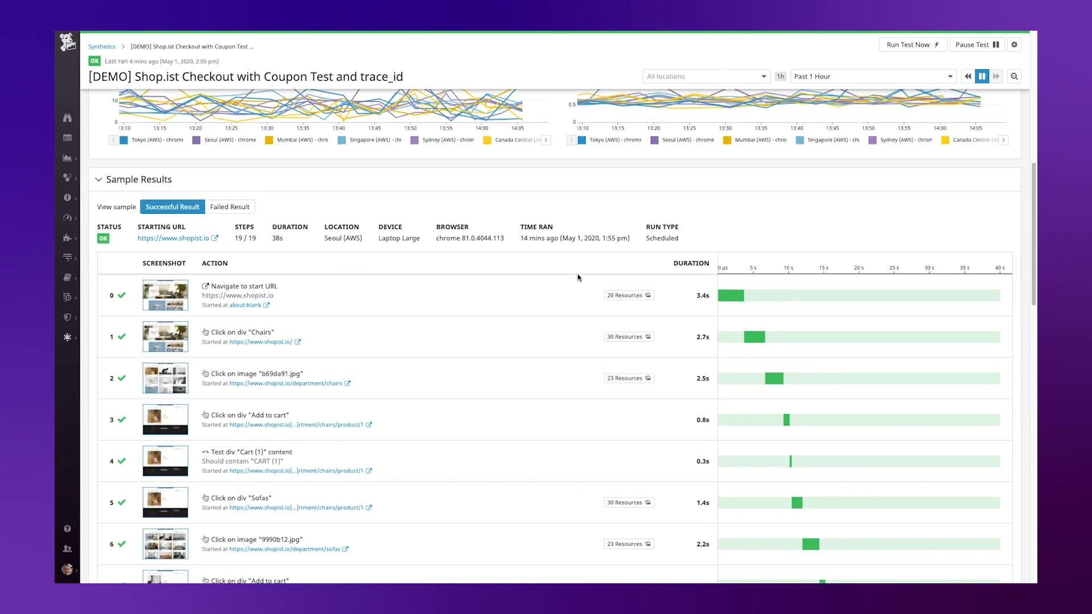
scroll("down", 3)
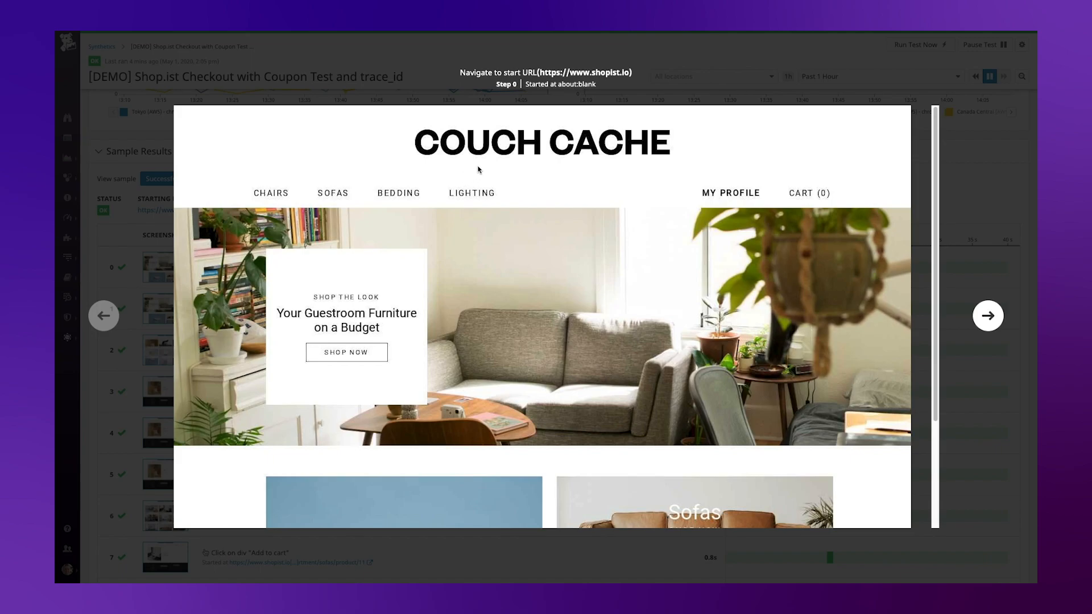
left_click(270, 194)
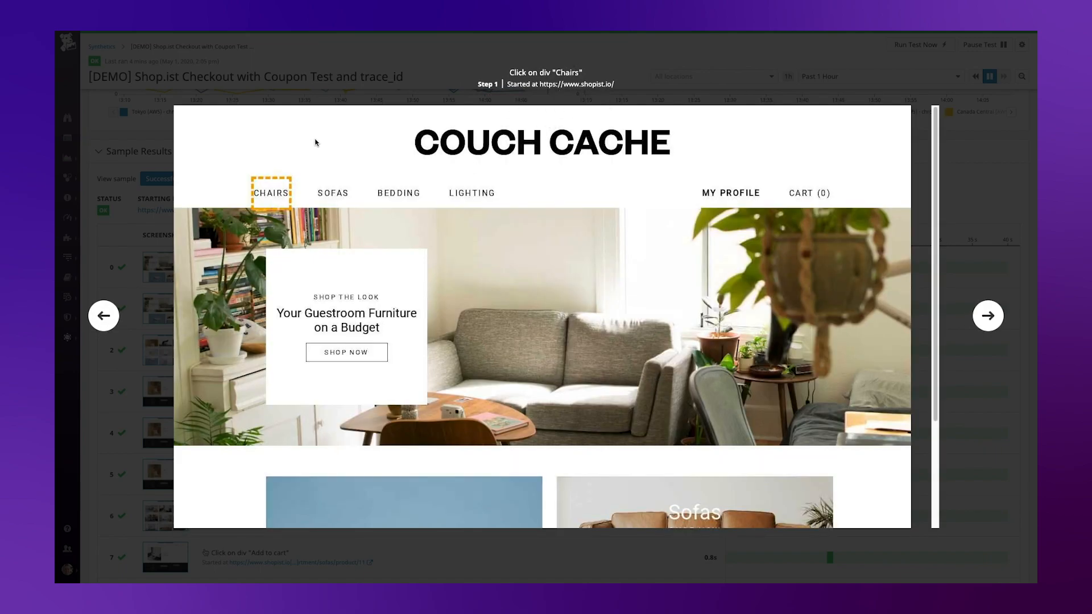
left_click(271, 193)
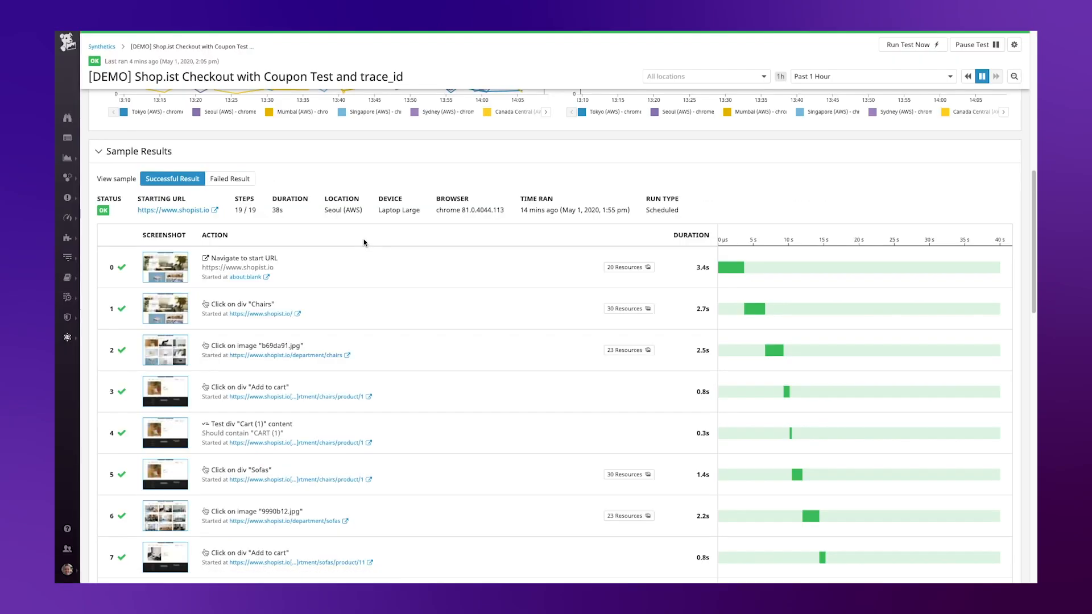
Scroll through the sample result steps to reach step 5, the Sofas click, and its 30 resources
scroll("down", 3)
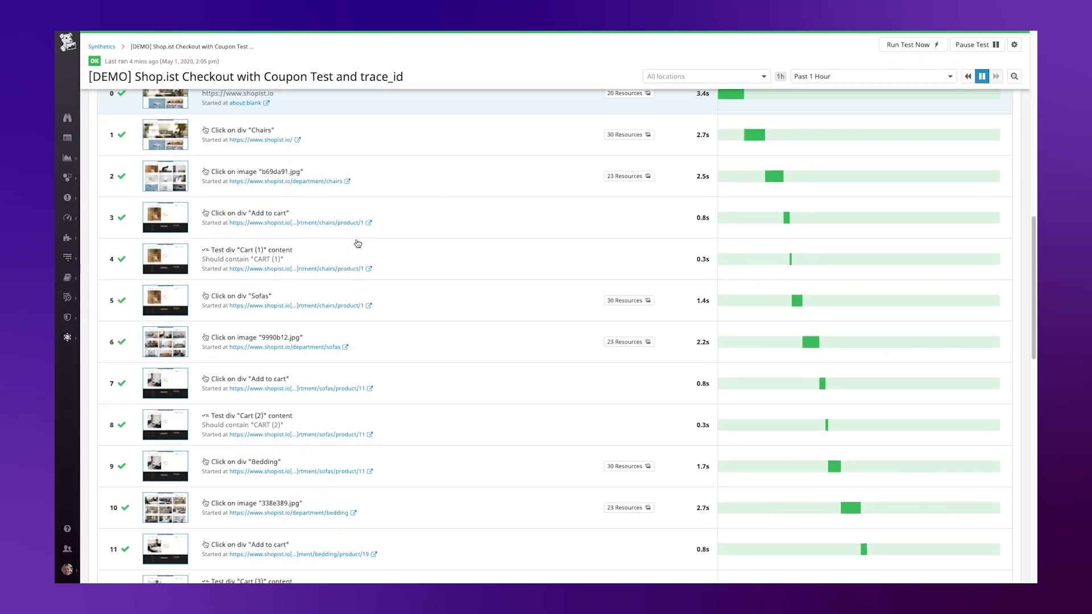
scroll("down", 3)
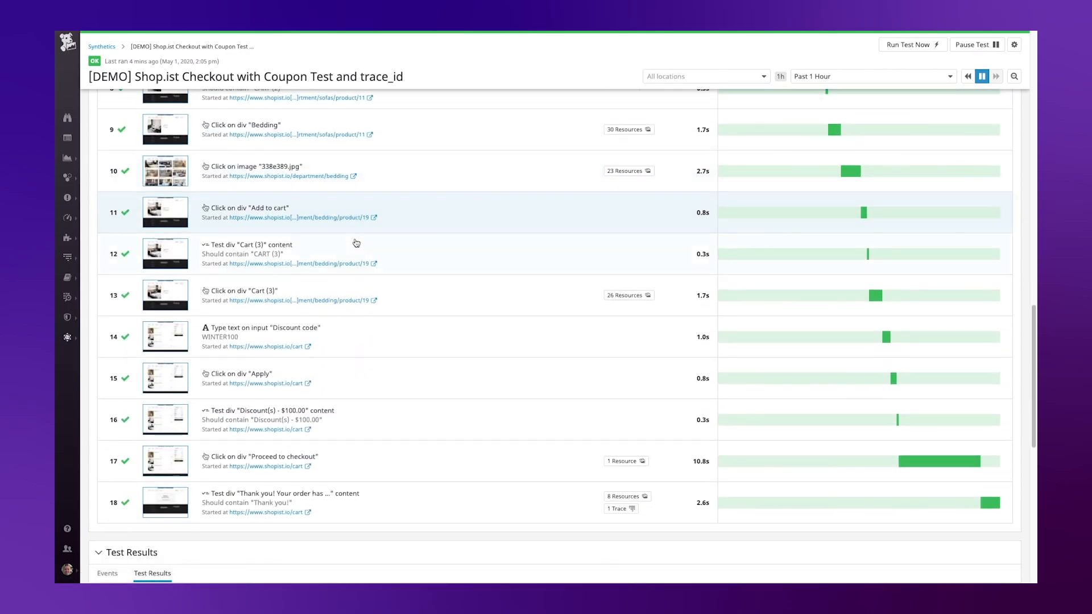
scroll("down", 3)
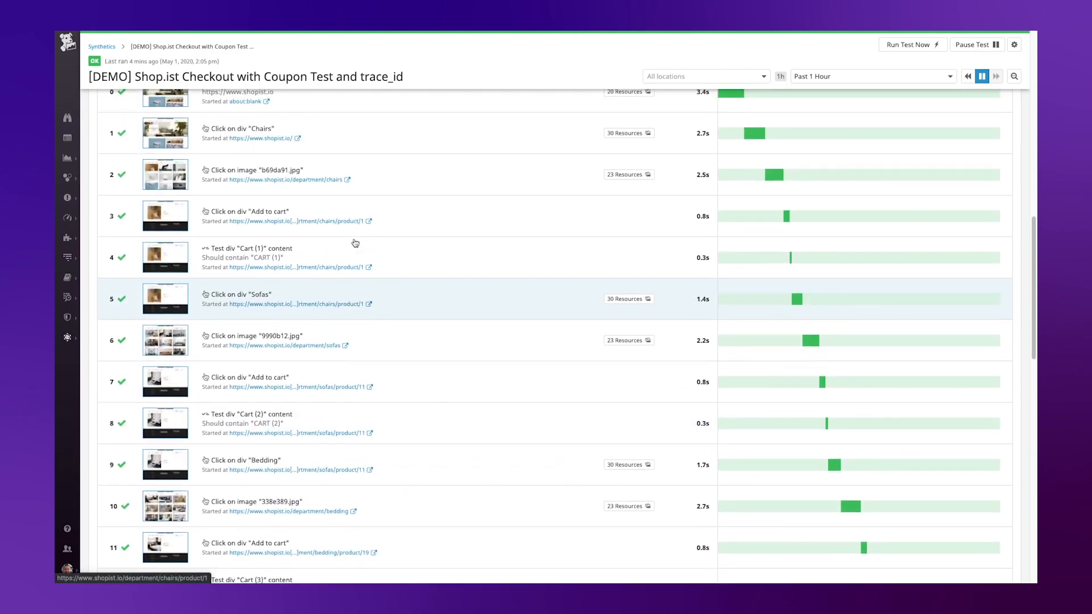
scroll("down", 3)
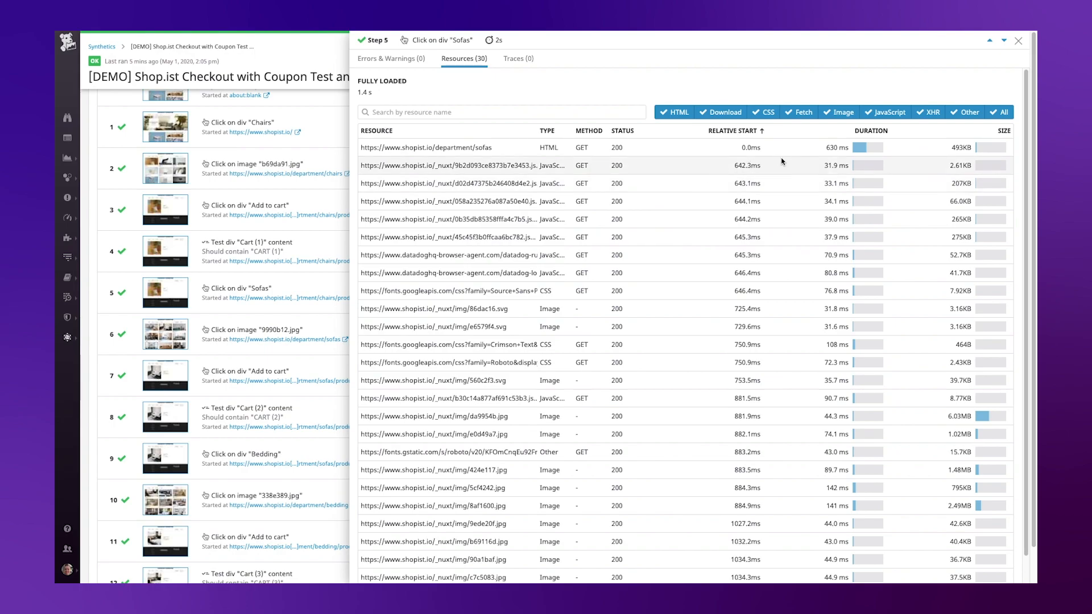
mouse_move(831, 164)
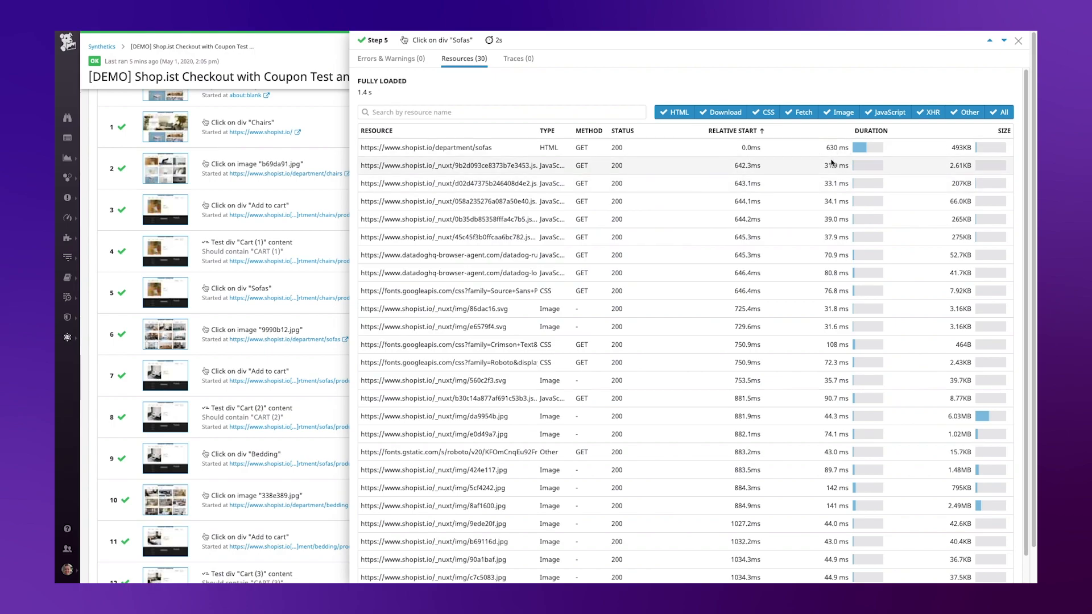
Close step 5's resources and open the single trace linked to step 18's 'Thank you!' check
left_click(1017, 41)
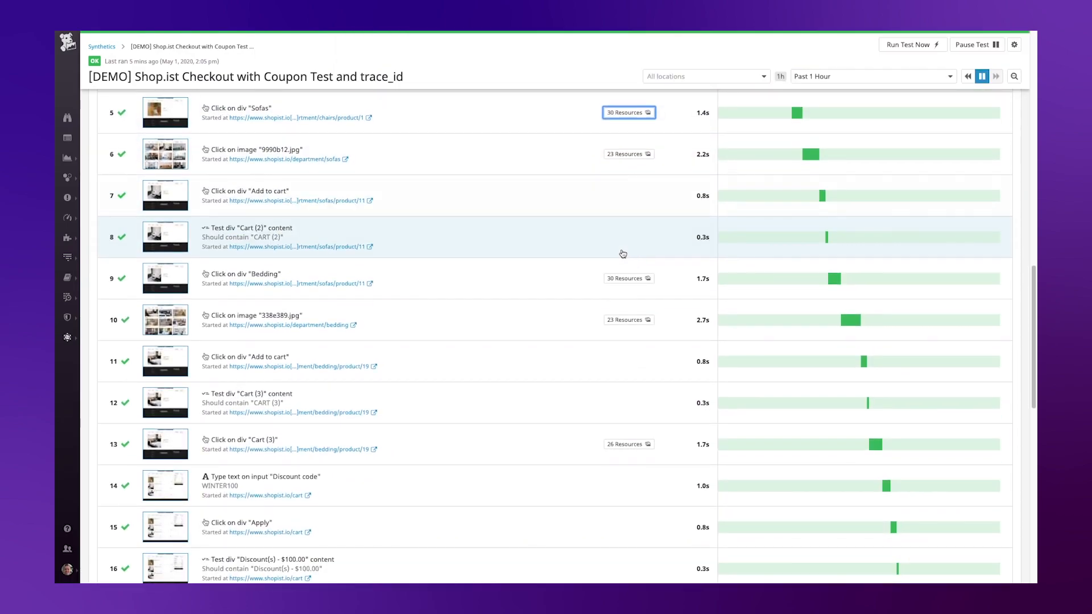
scroll("down", 3)
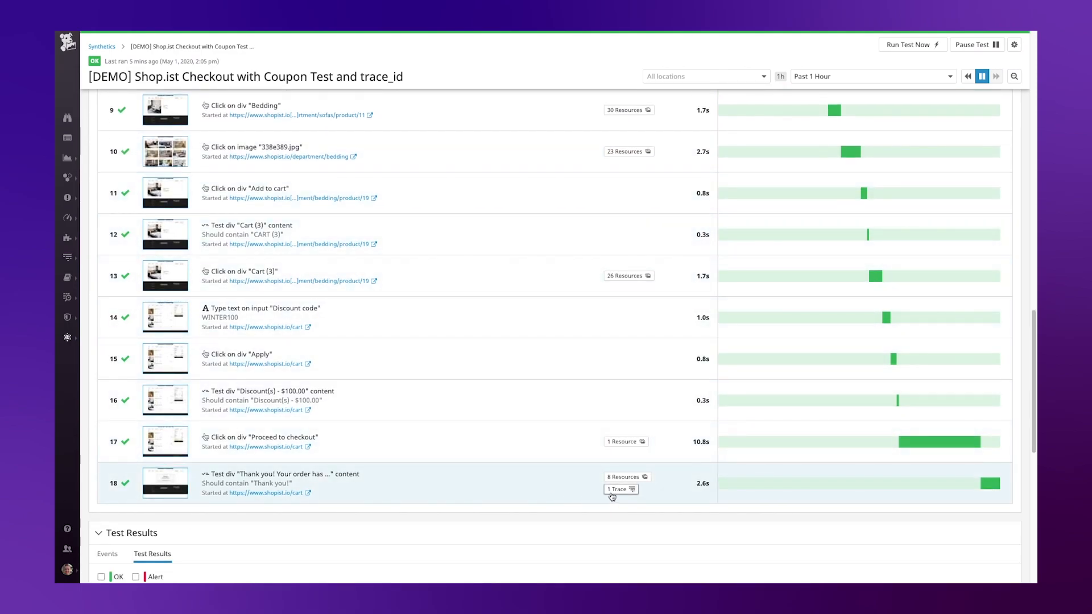
left_click(617, 489)
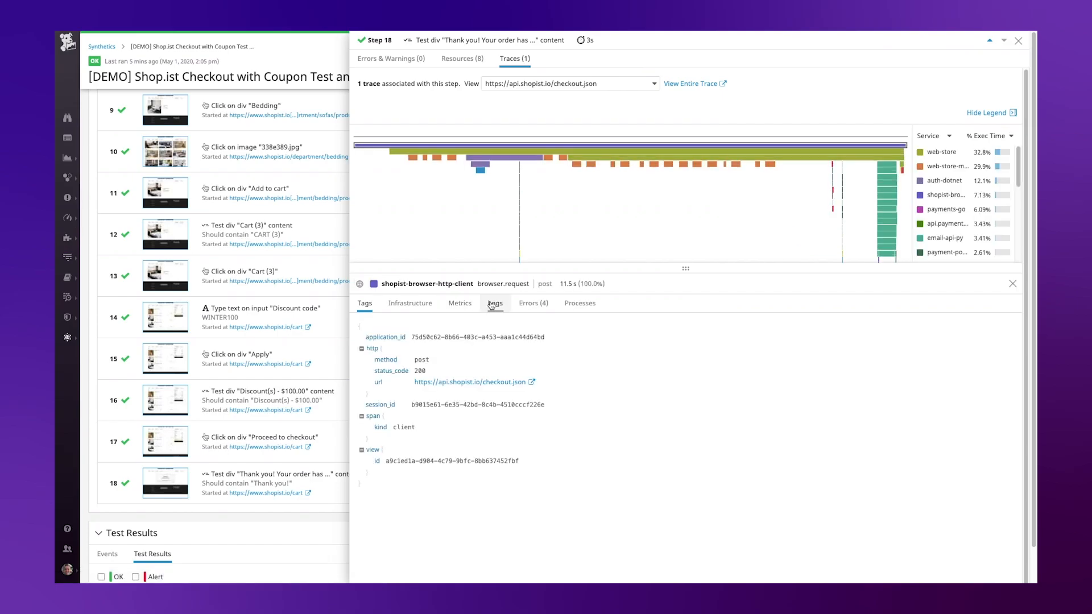